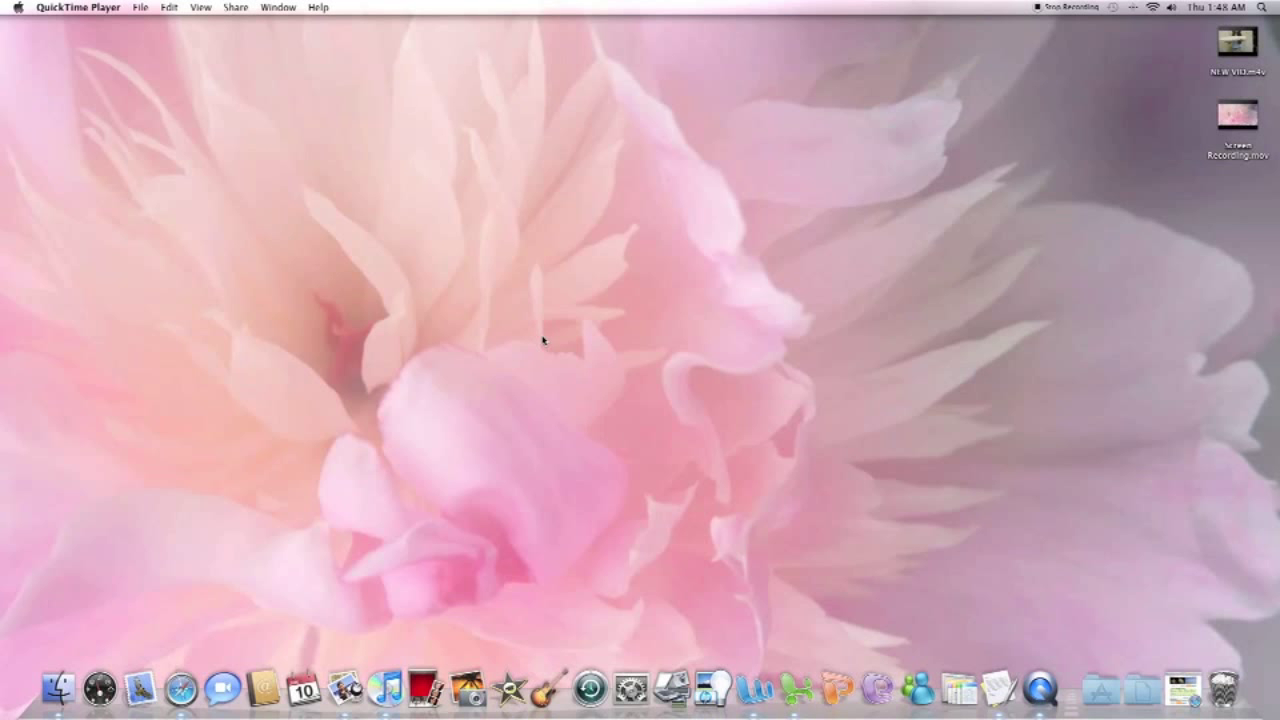
mouse_move(625, 222)
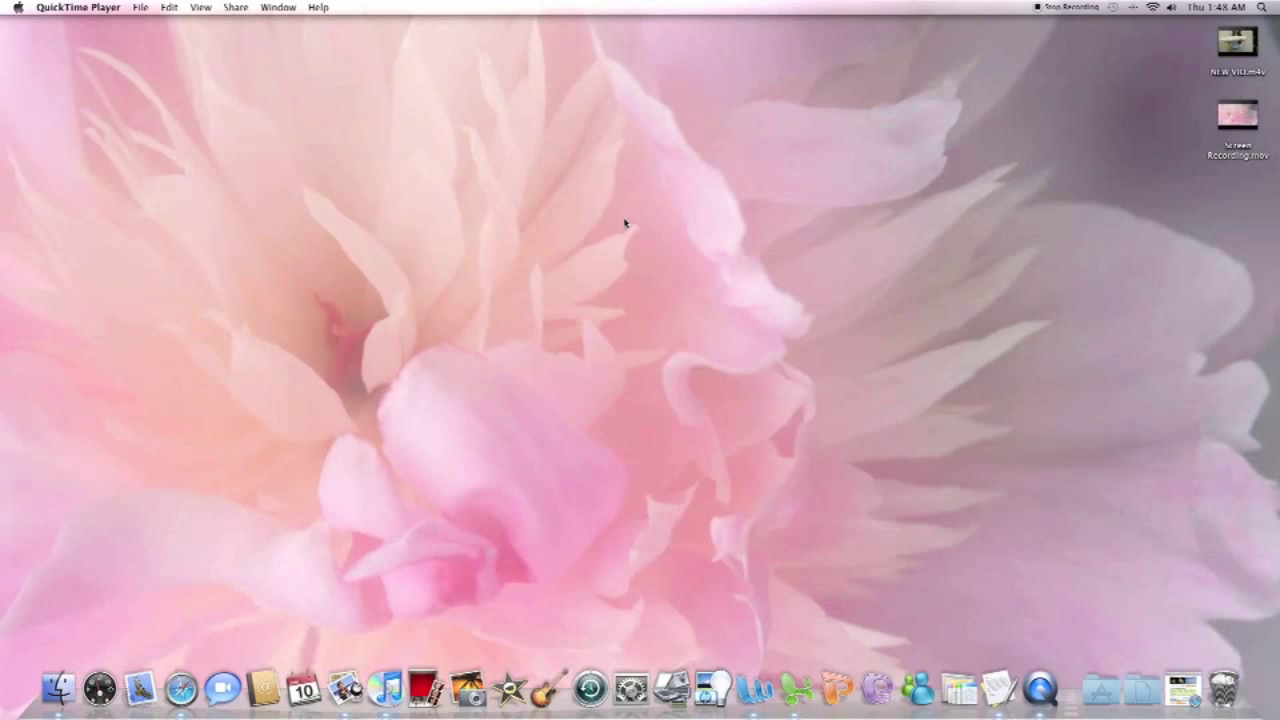
mouse_move(651, 183)
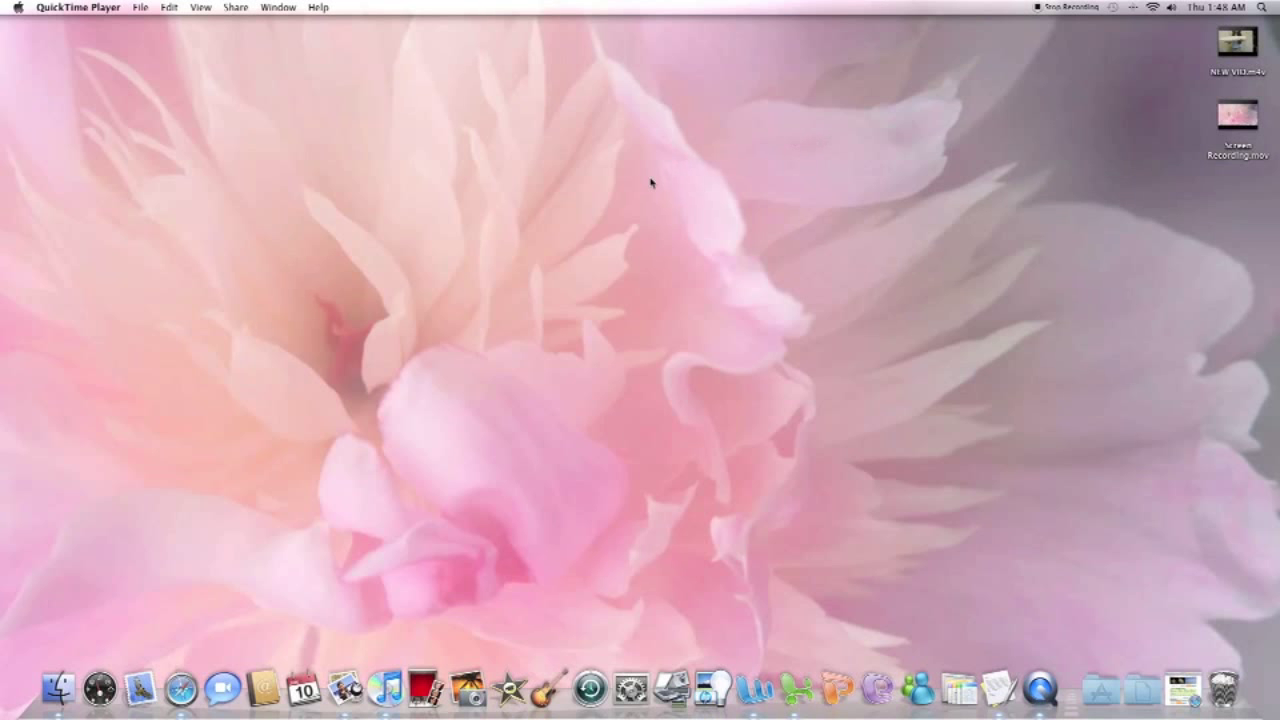
mouse_move(667, 255)
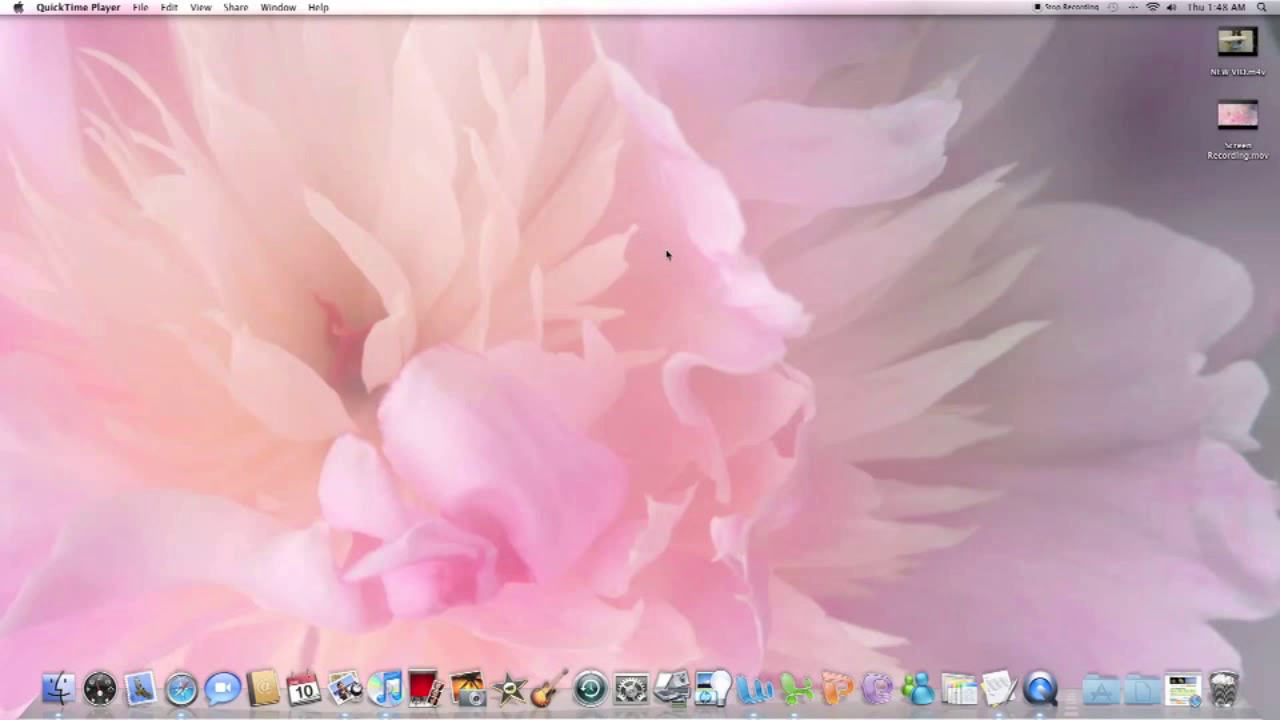
mouse_move(690, 390)
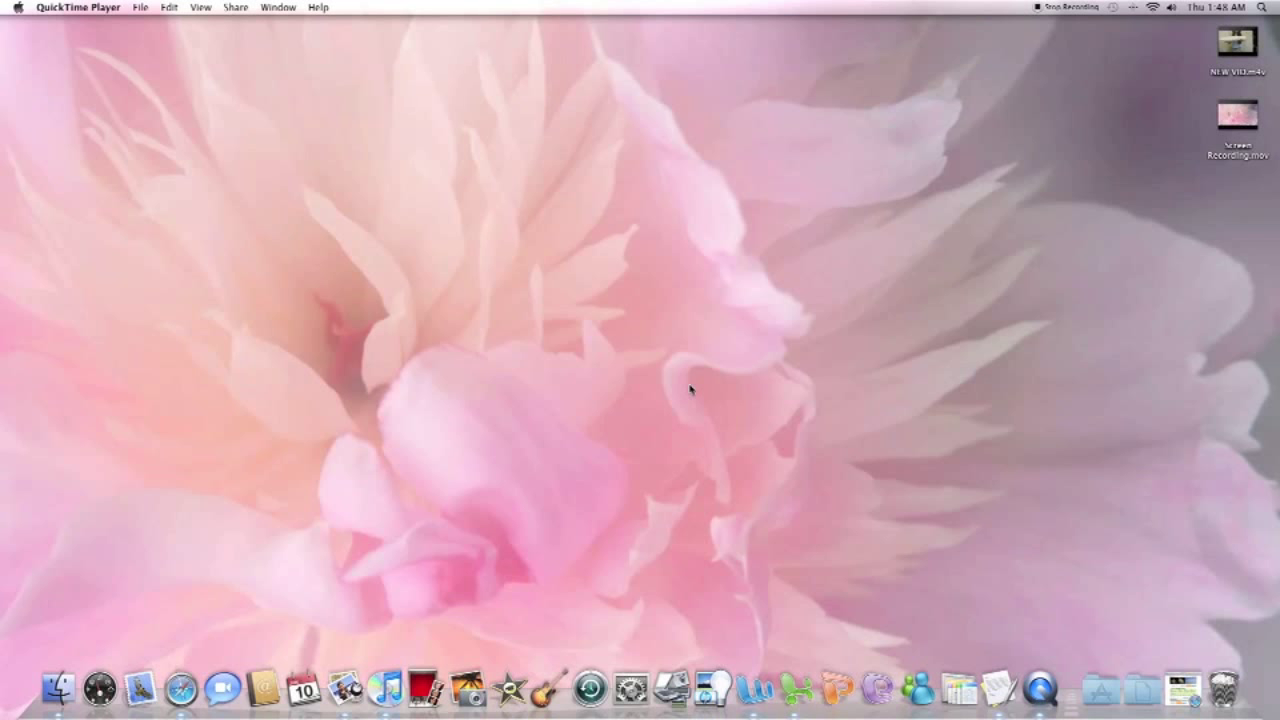
mouse_move(555, 508)
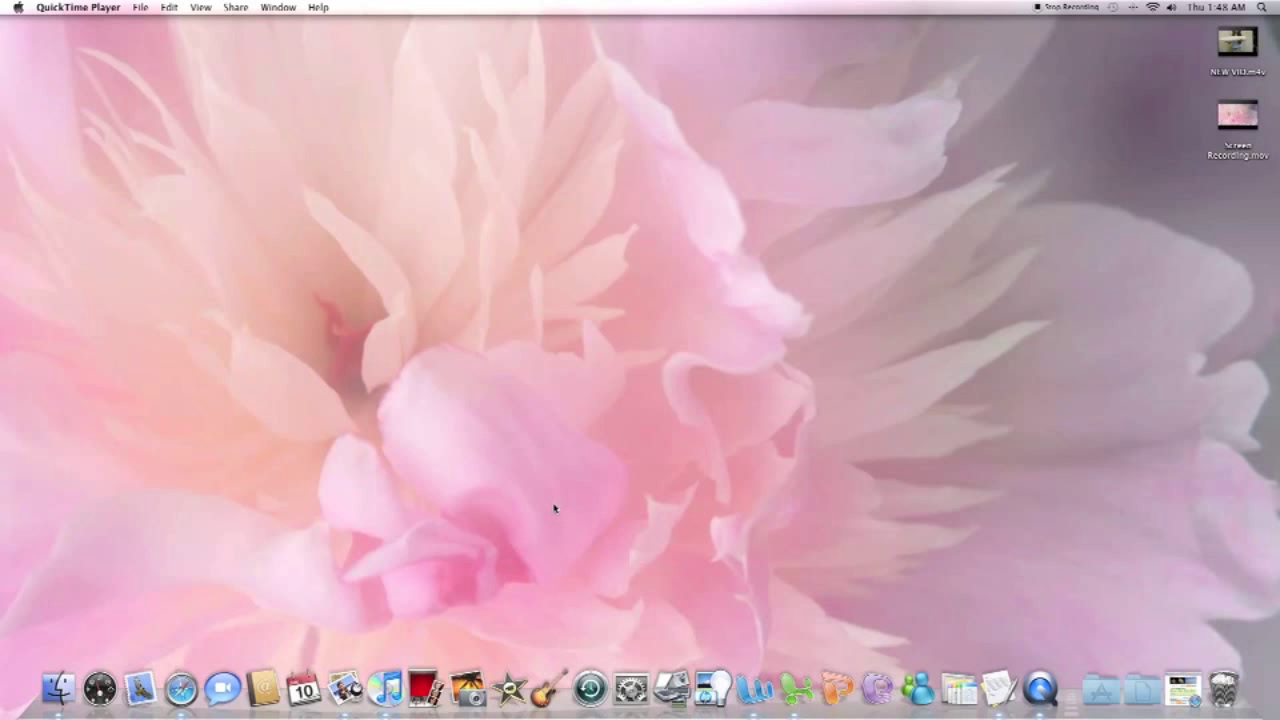
mouse_move(568, 489)
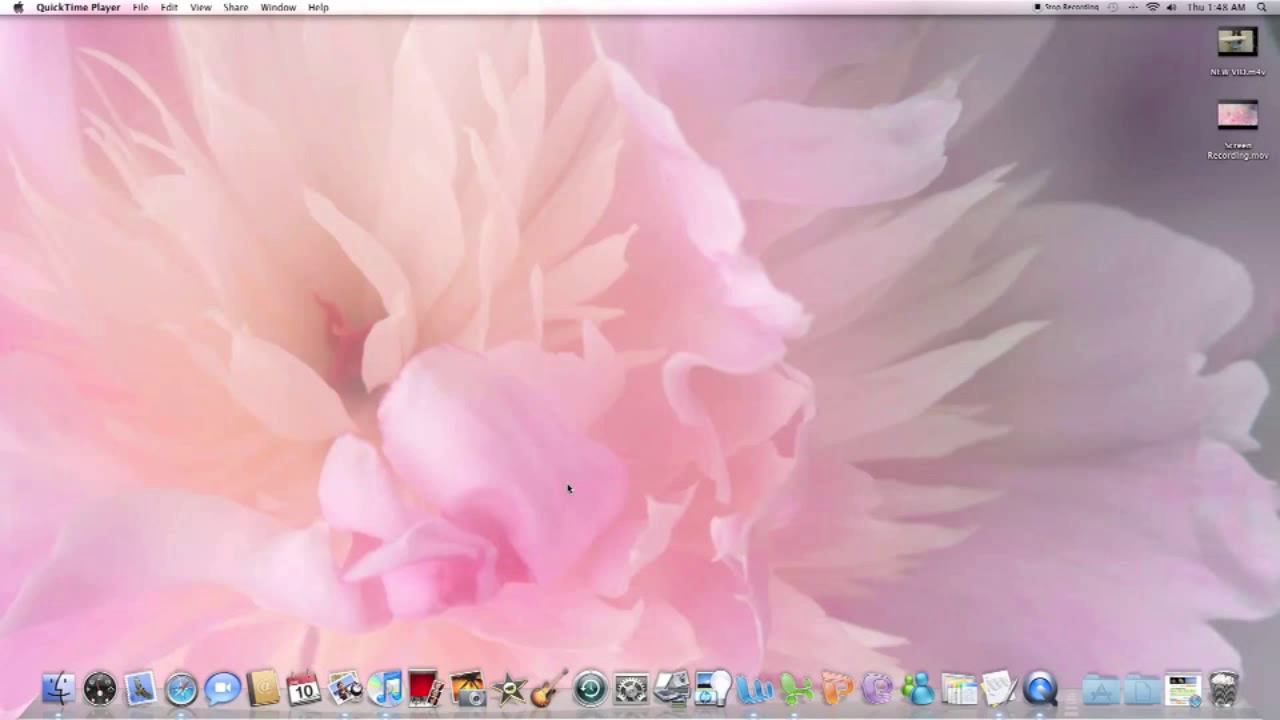
mouse_move(324, 565)
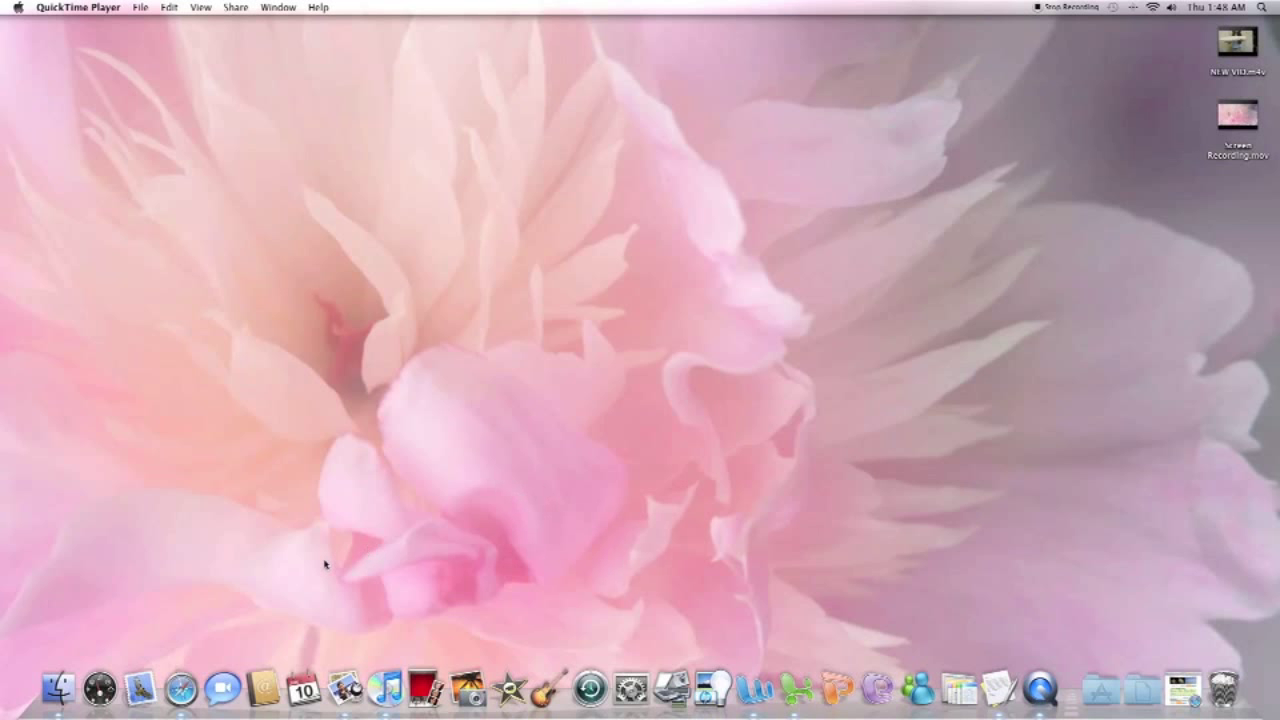
mouse_move(266, 627)
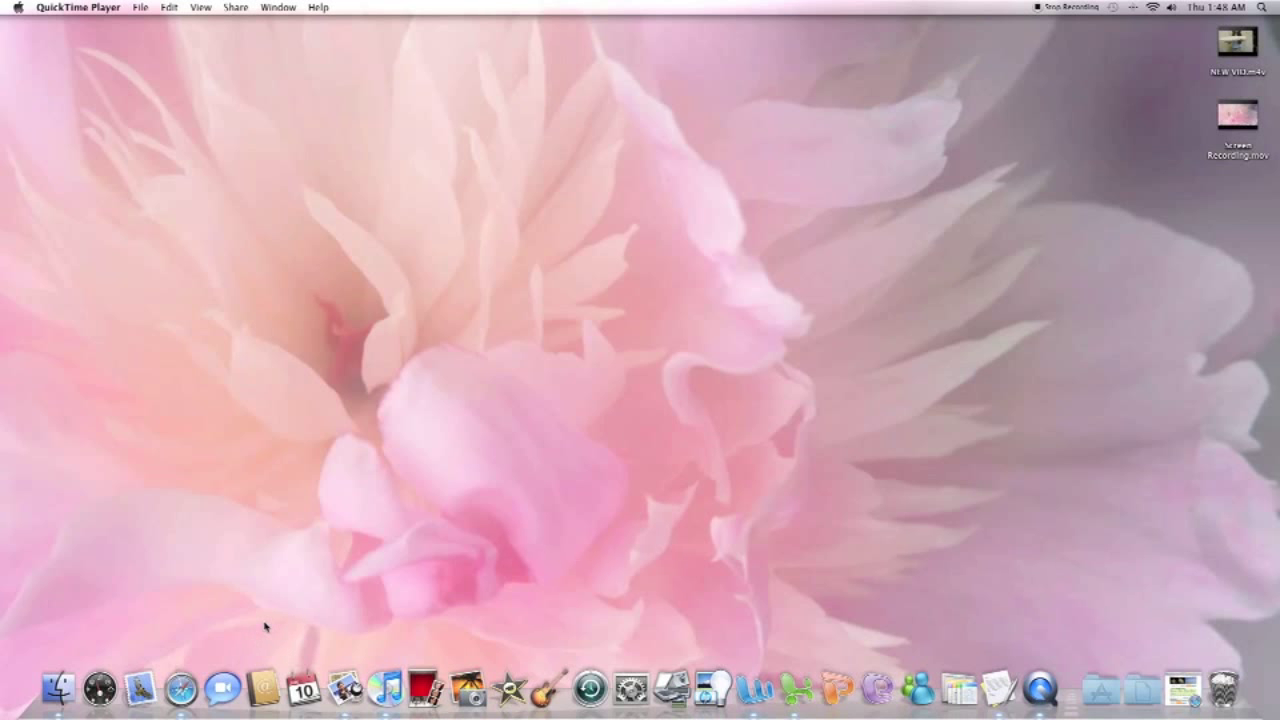
mouse_move(181, 687)
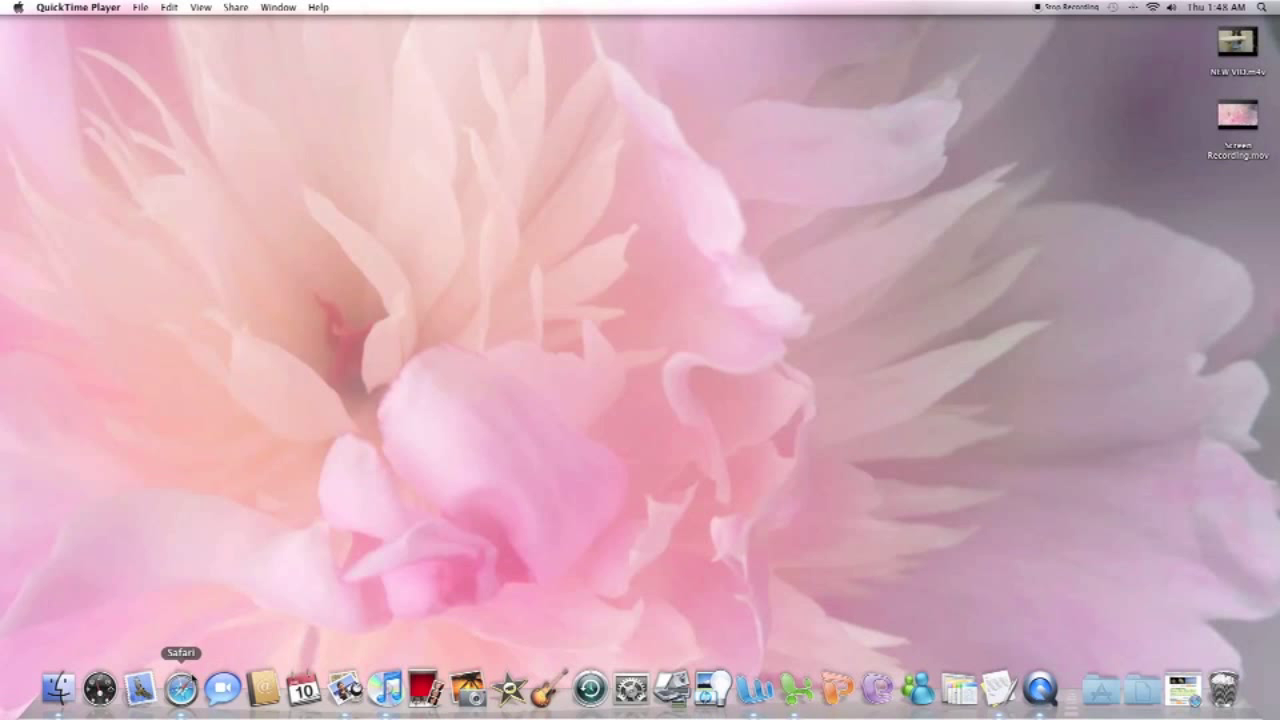
mouse_move(333, 617)
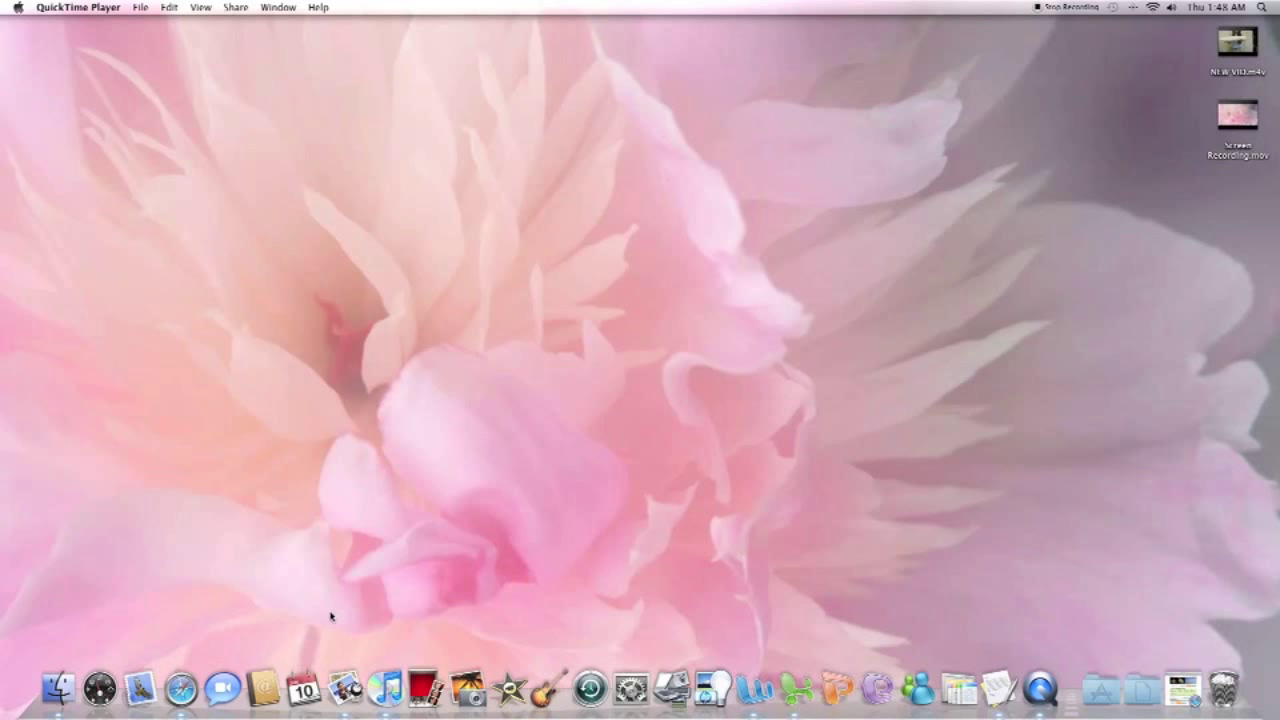
mouse_move(385, 688)
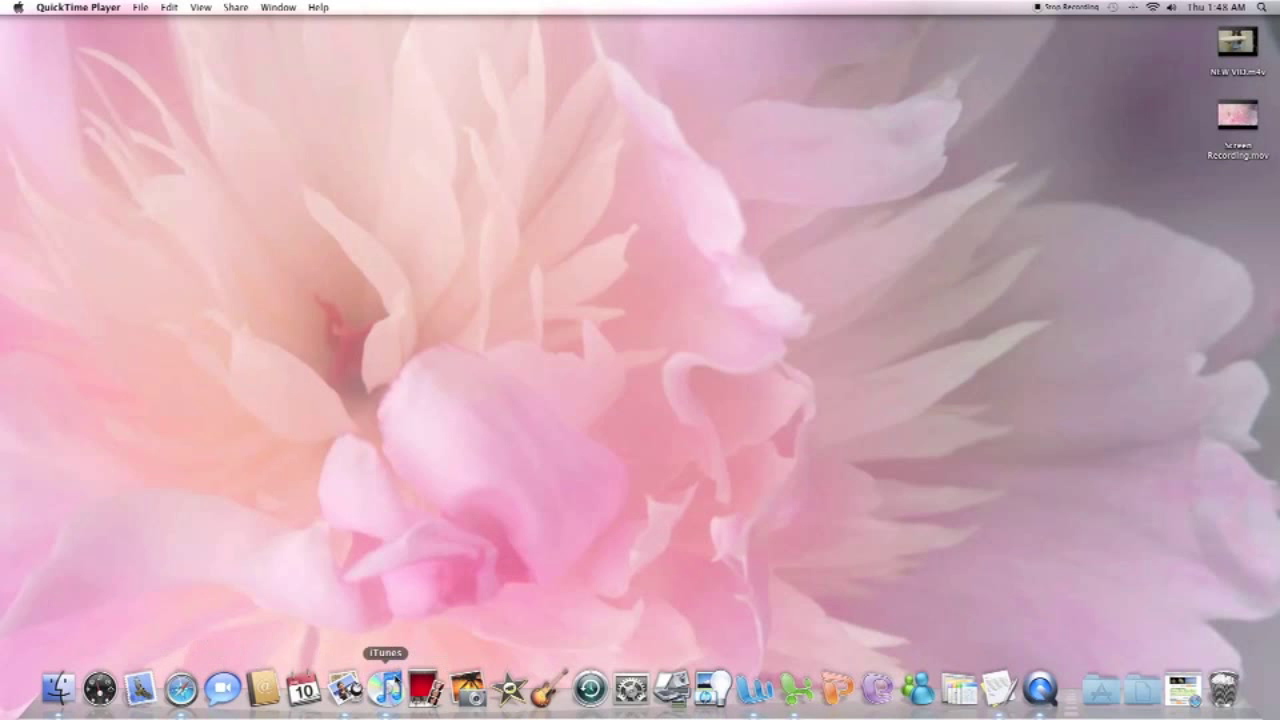
mouse_move(314, 652)
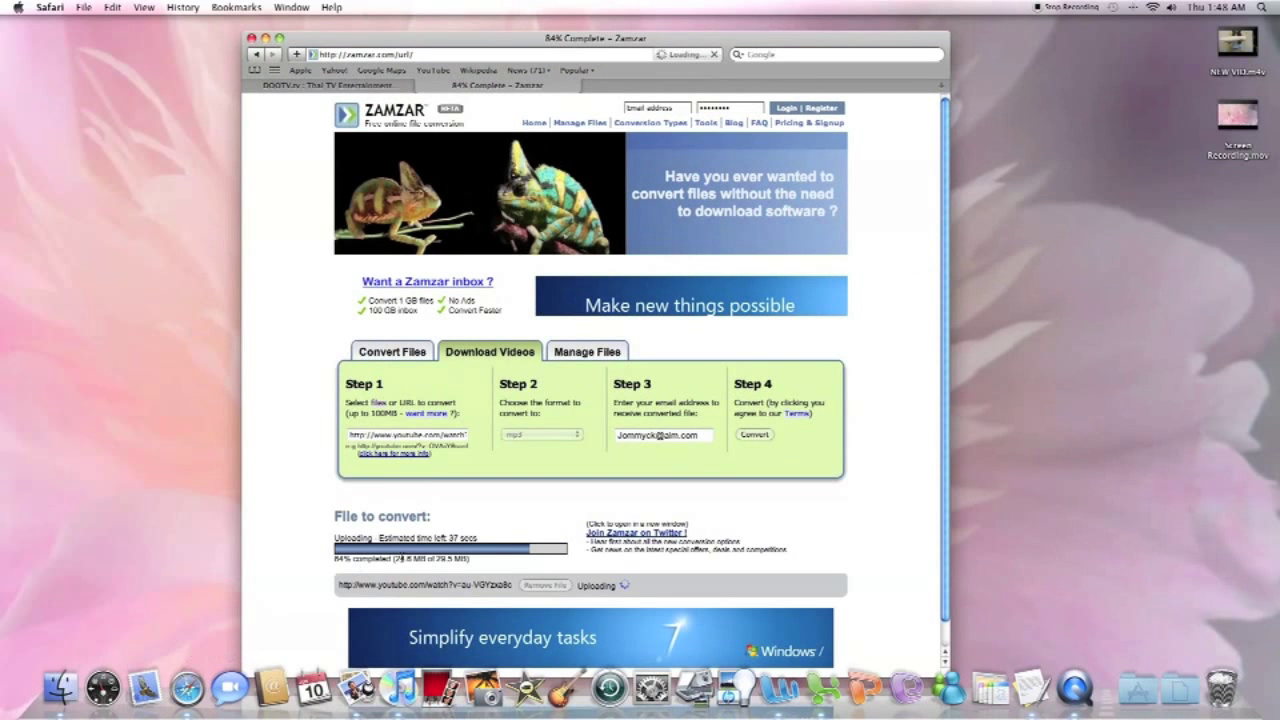
mouse_move(255, 130)
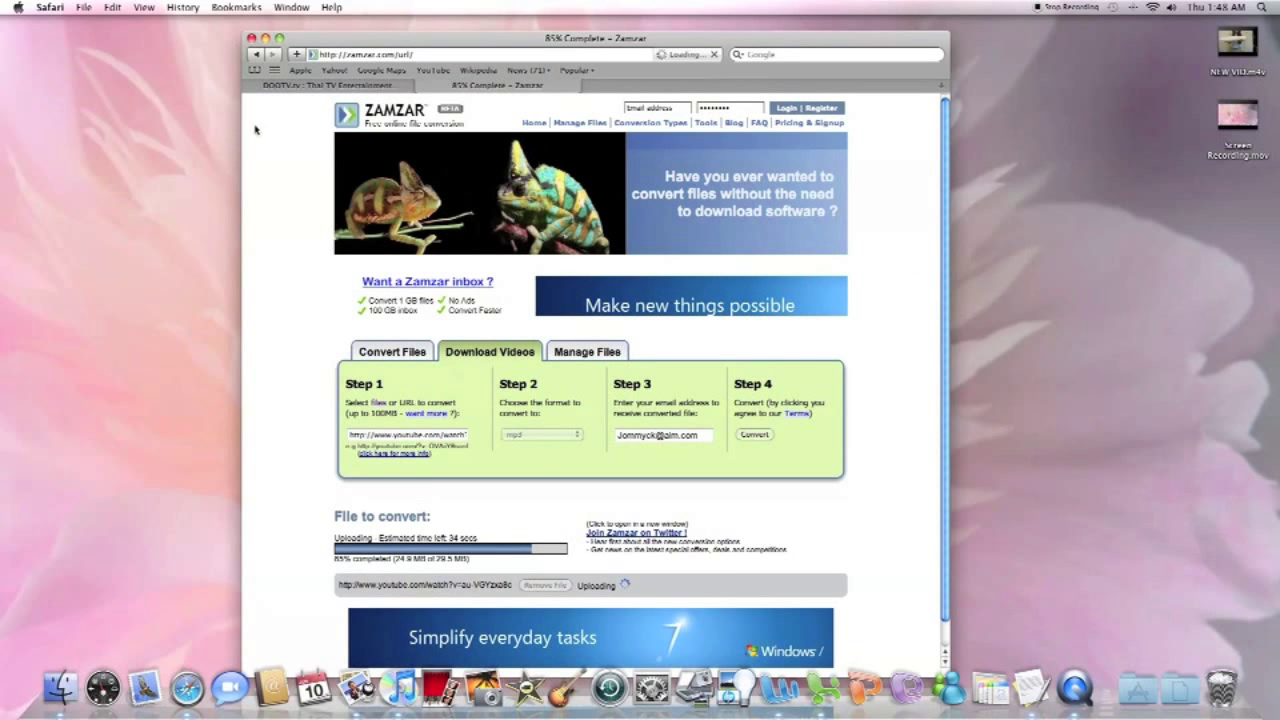
Open Safari's File menu while the Zamzar upload continues
left_click(84, 7)
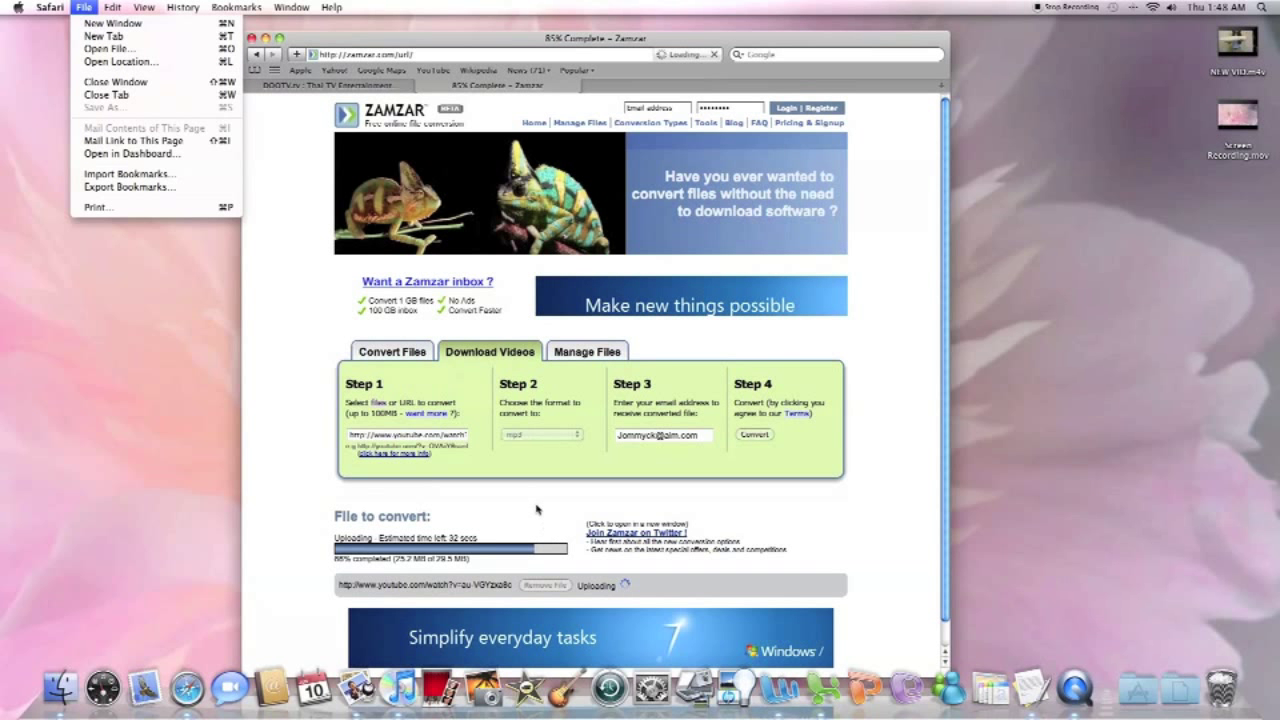
mouse_move(108, 48)
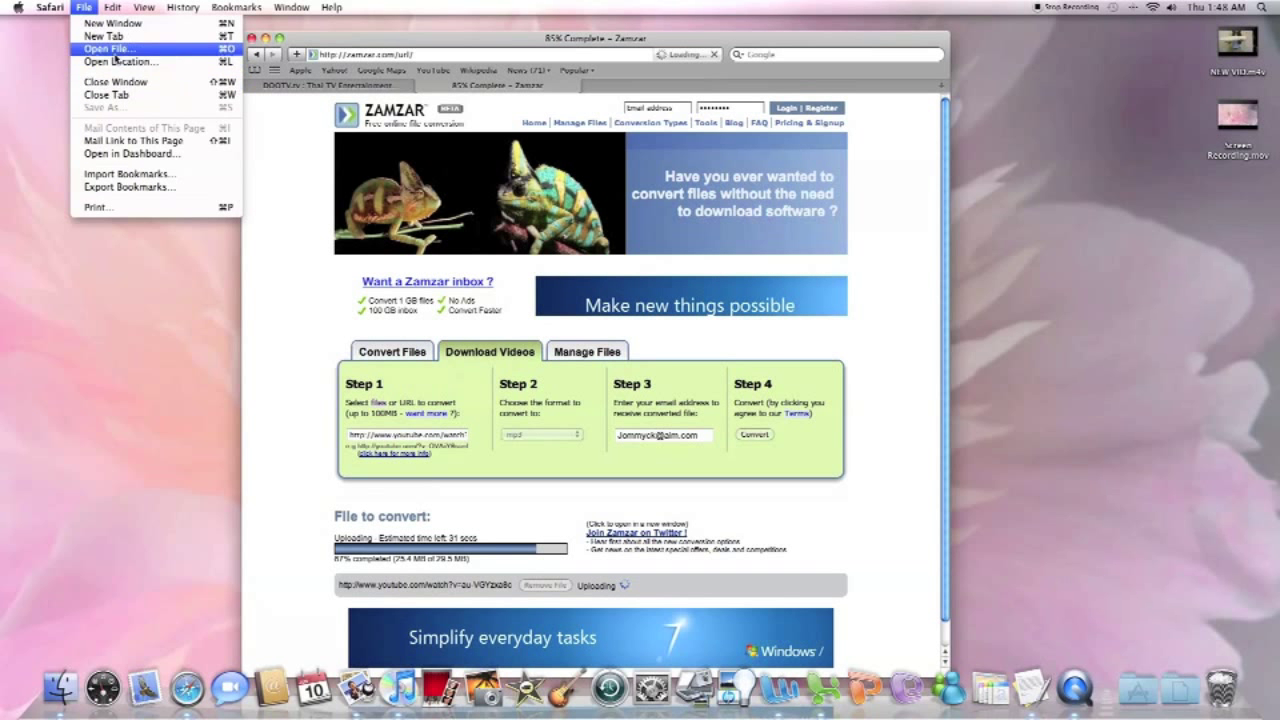
mouse_move(105, 36)
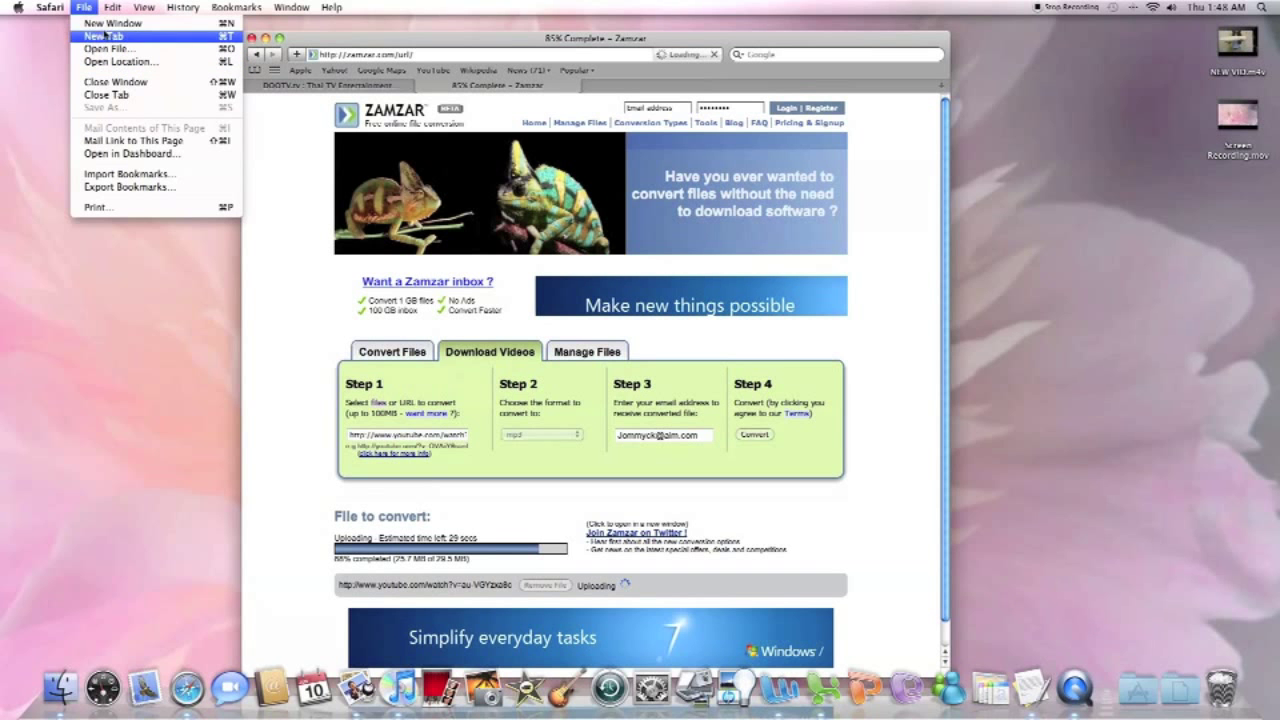
Open youtube.com in a new tab, search for '2ne1' and scroll the results
left_click(99, 36)
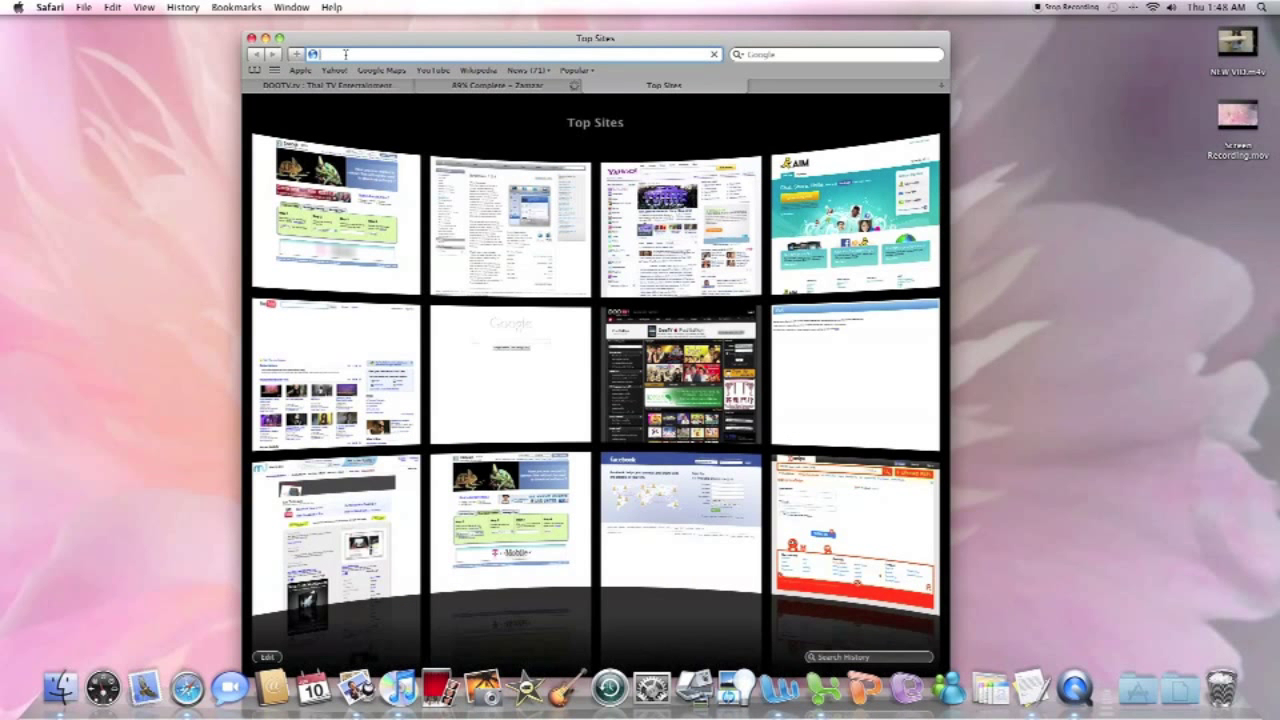
type("youtube.com/")
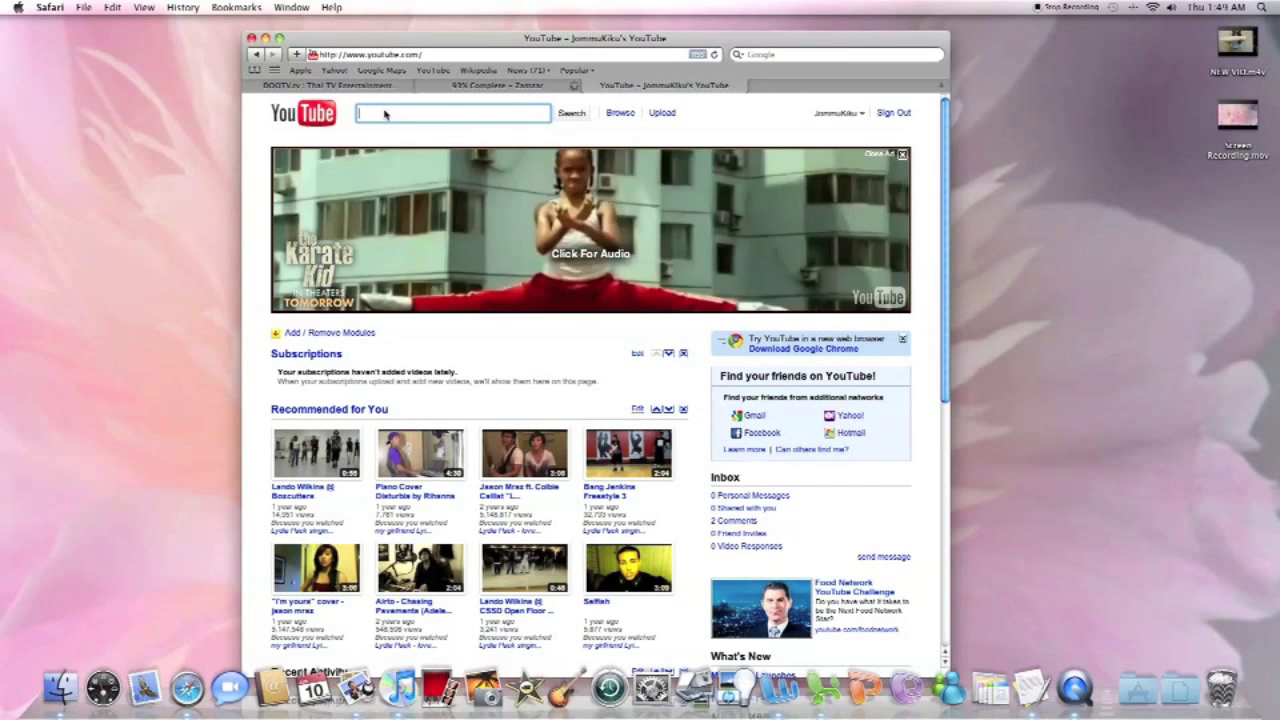
type("s")
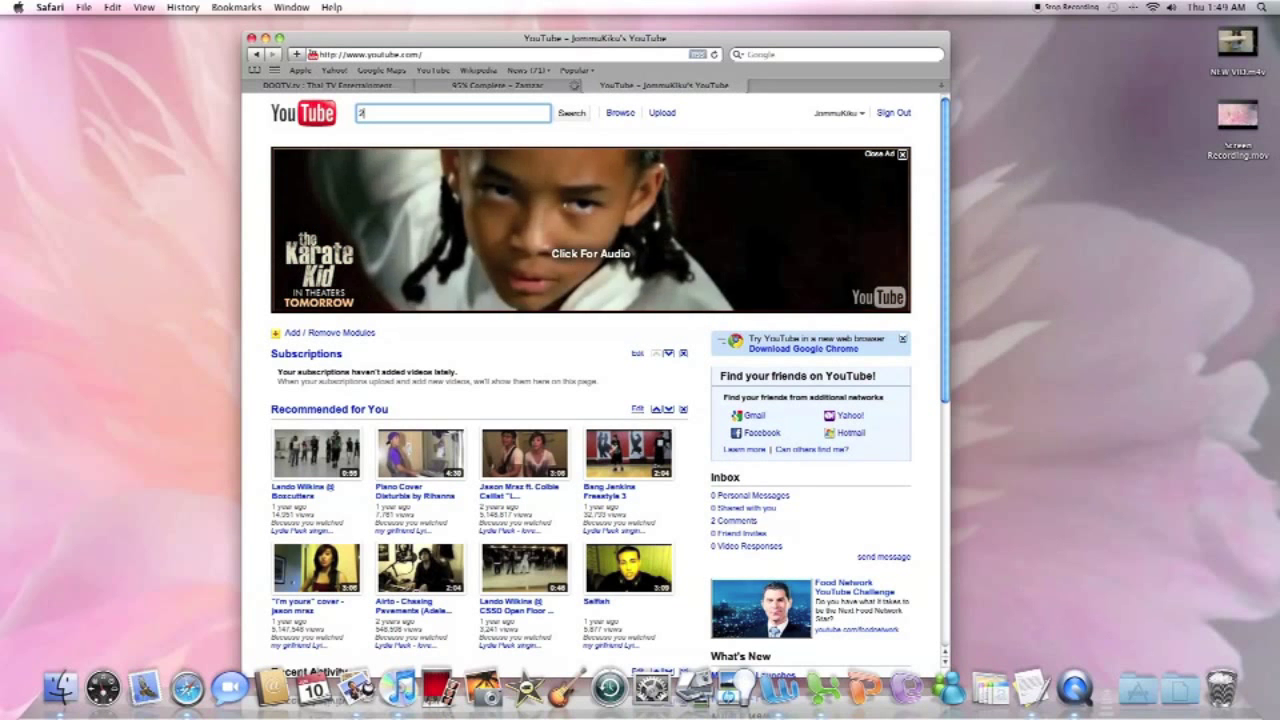
type("2ne1")
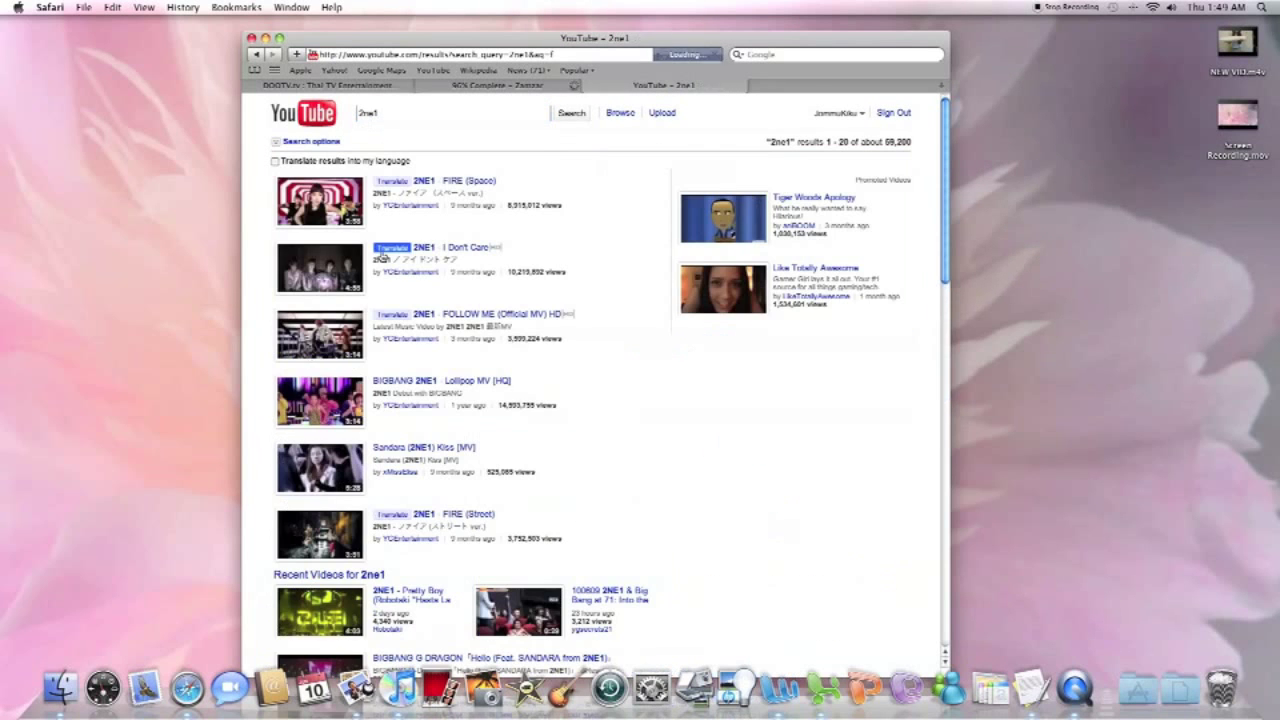
scroll("down", 3)
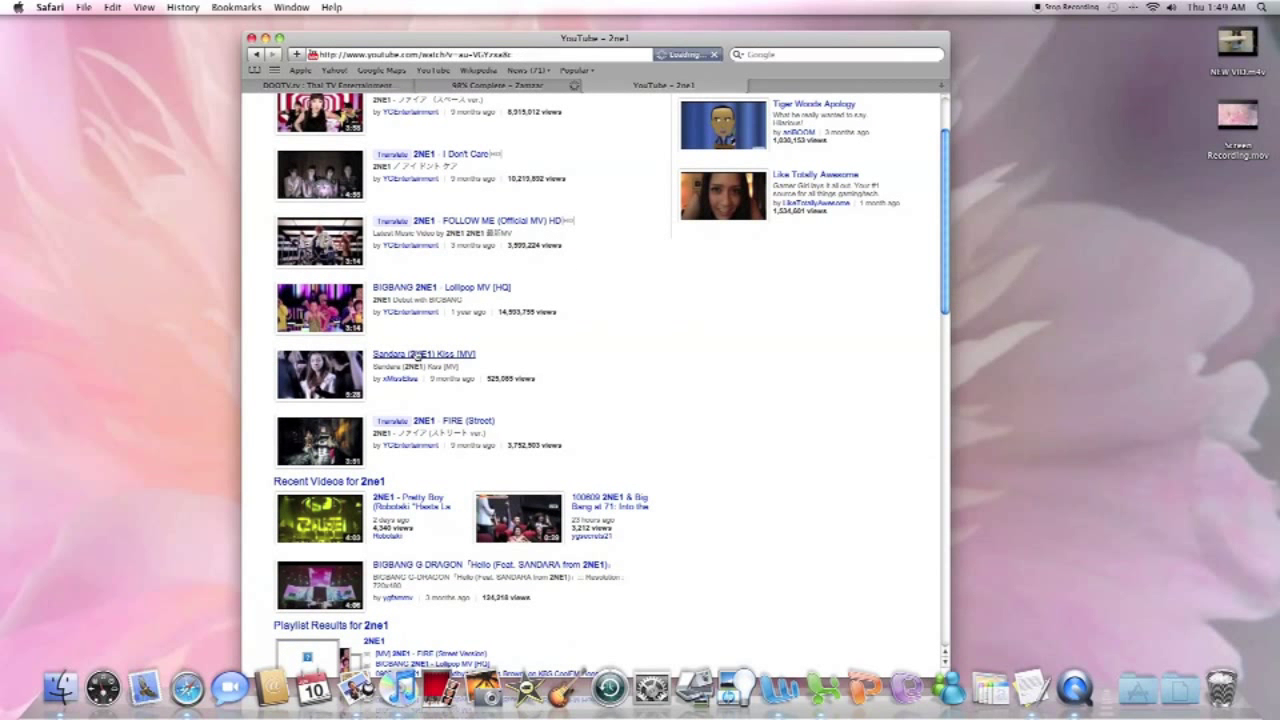
Play and pause the Sandara (2NE1) Kiss [MV] video, then right-click its address bar
left_click(423, 354)
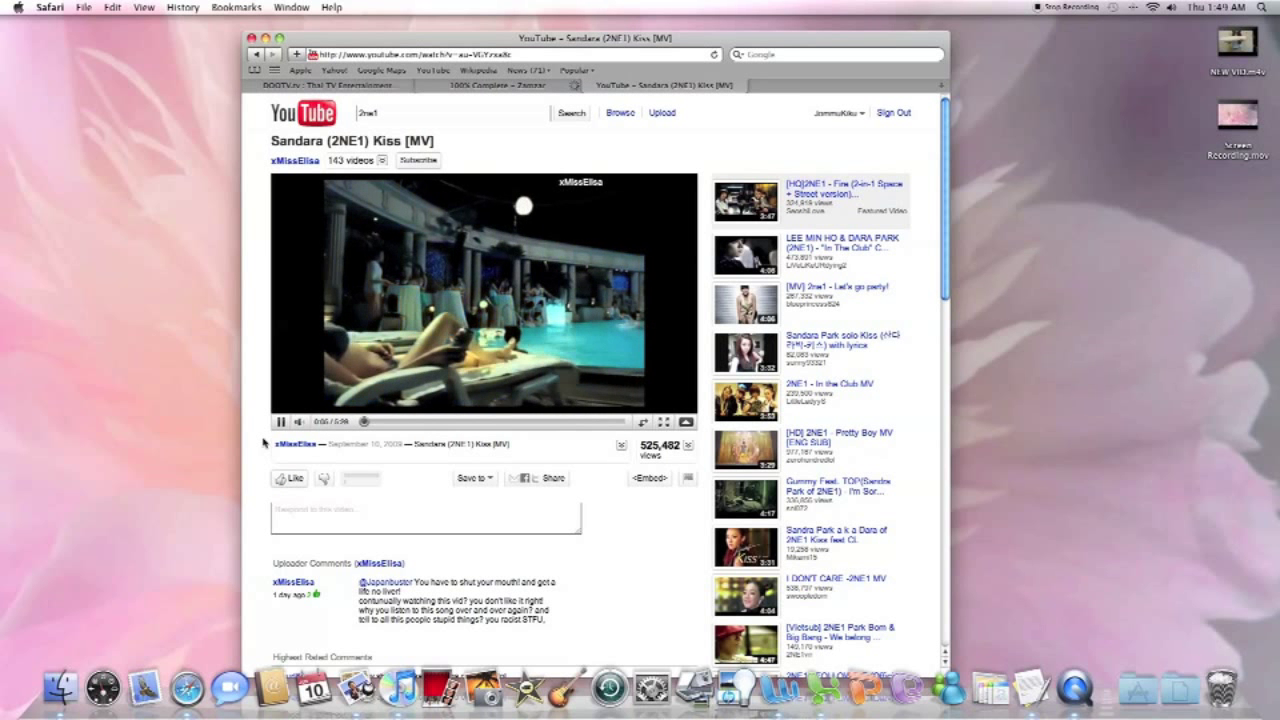
left_click(281, 421)
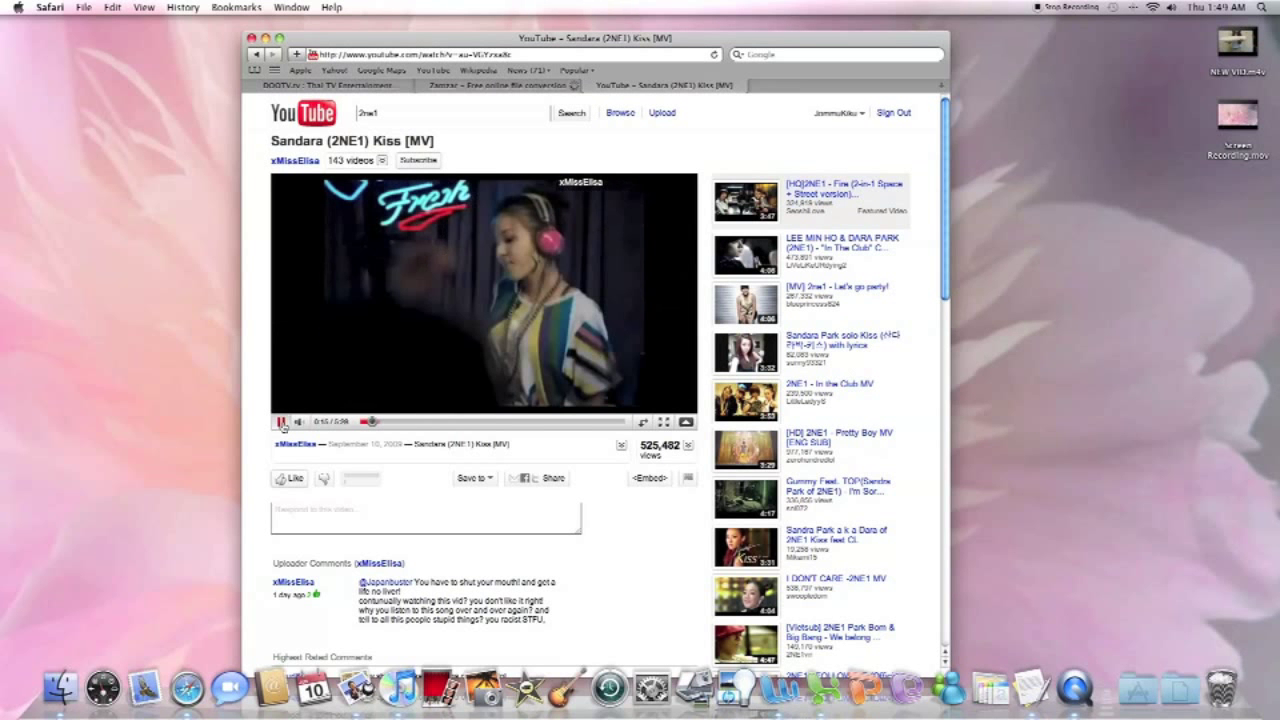
left_click(282, 421)
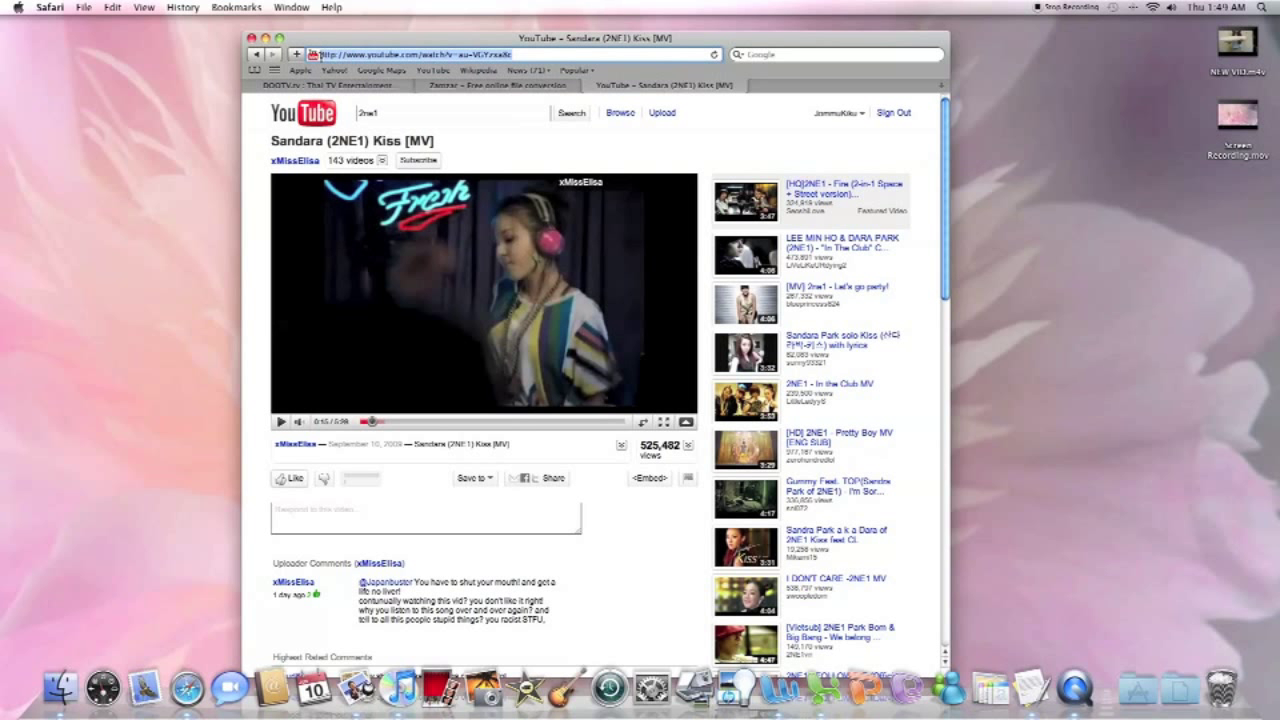
right_click(400, 54)
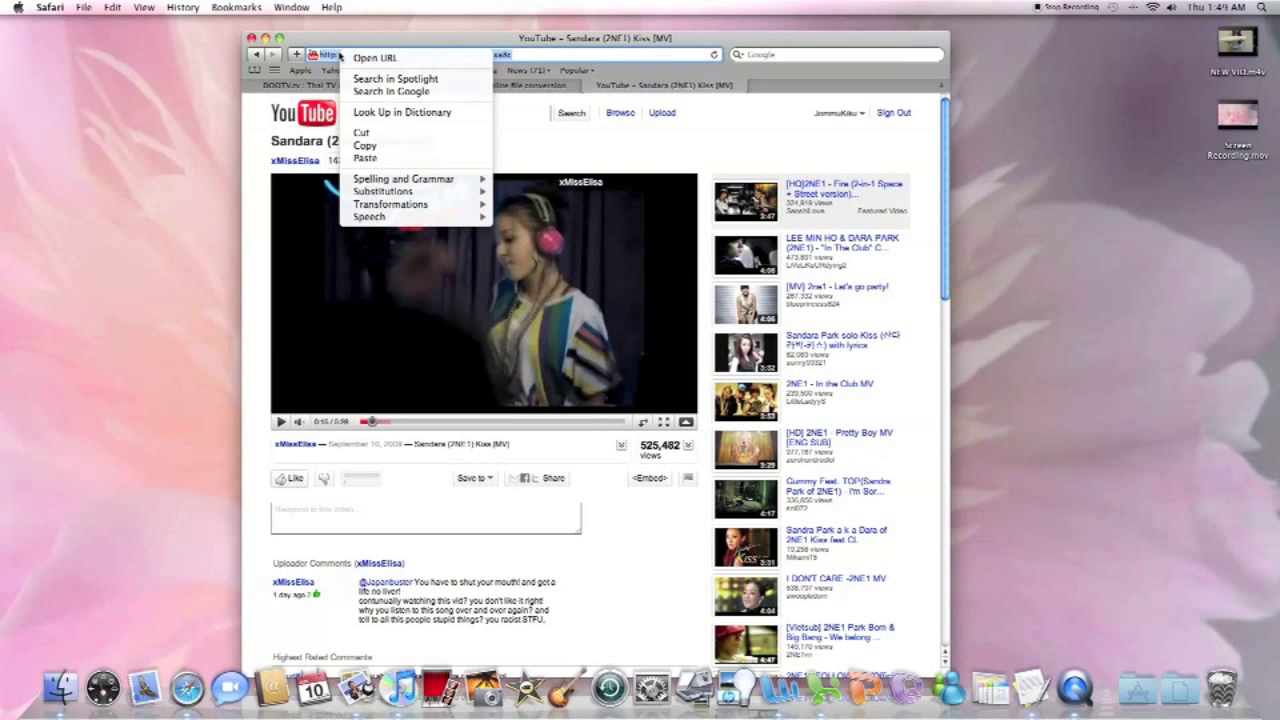
mouse_move(380, 155)
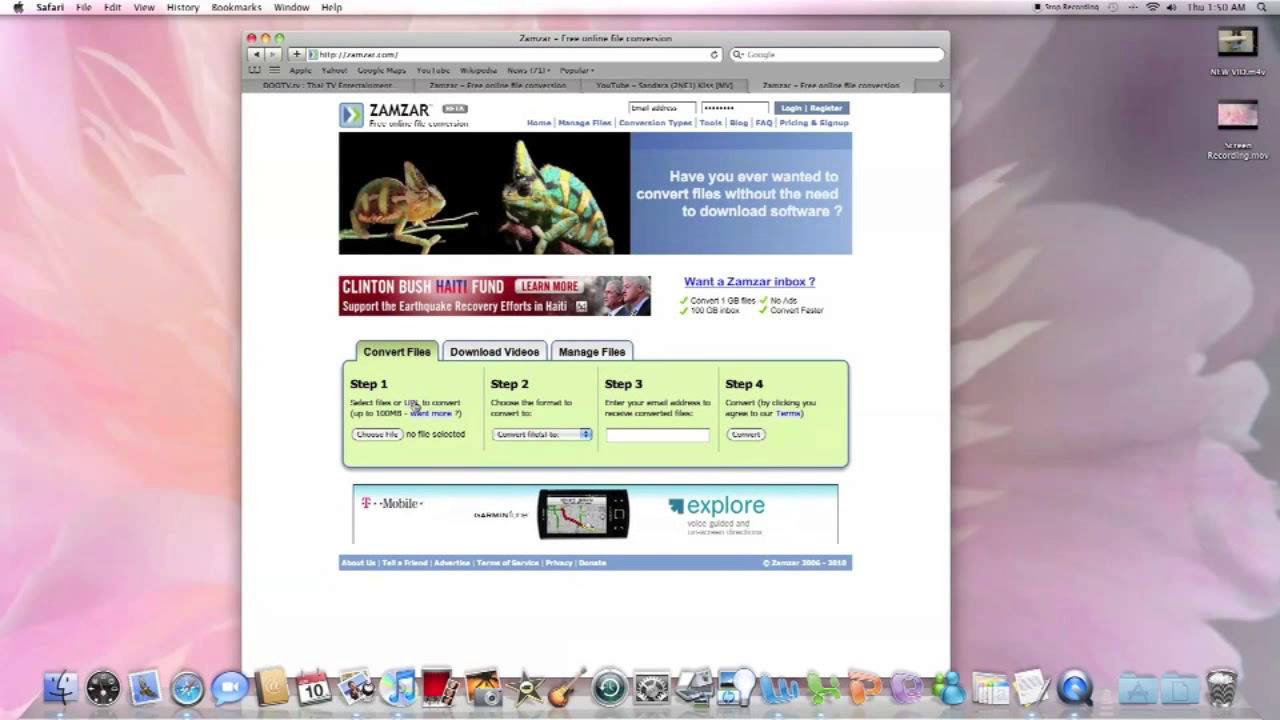
Paste the YouTube link into Zamzar's Download Videos field and list the output formats
left_click(494, 351)
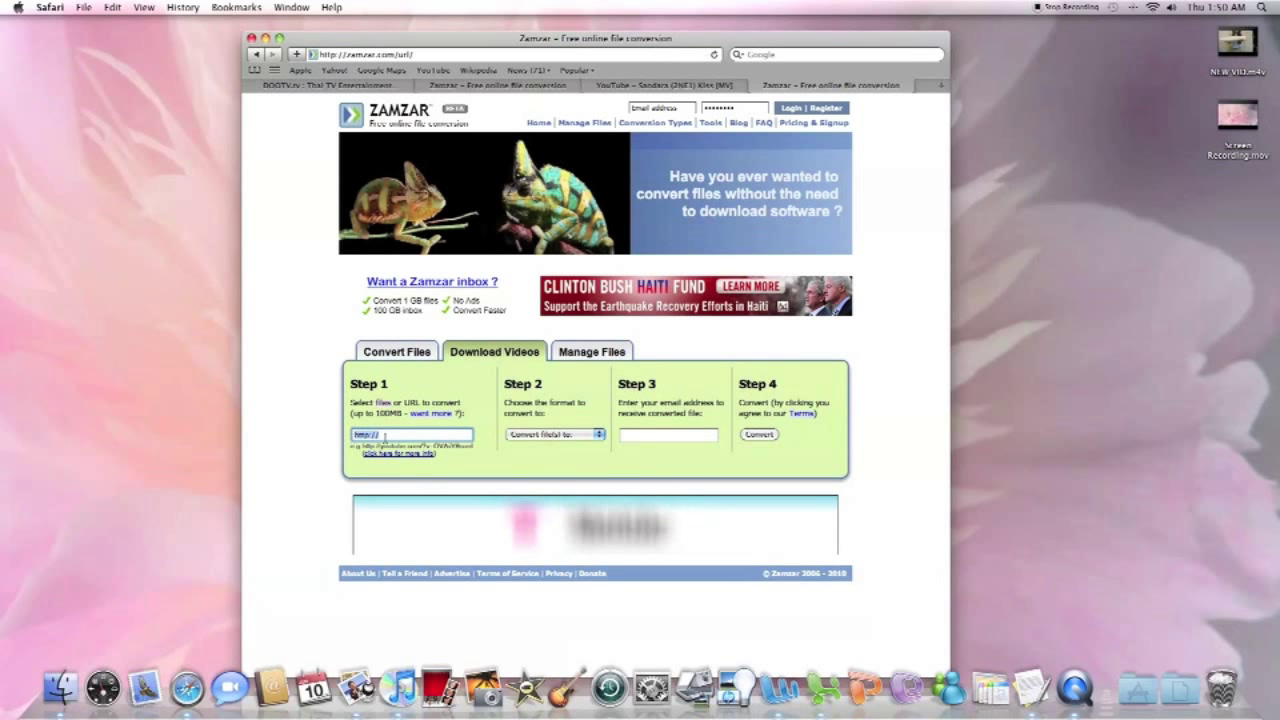
right_click(410, 434)
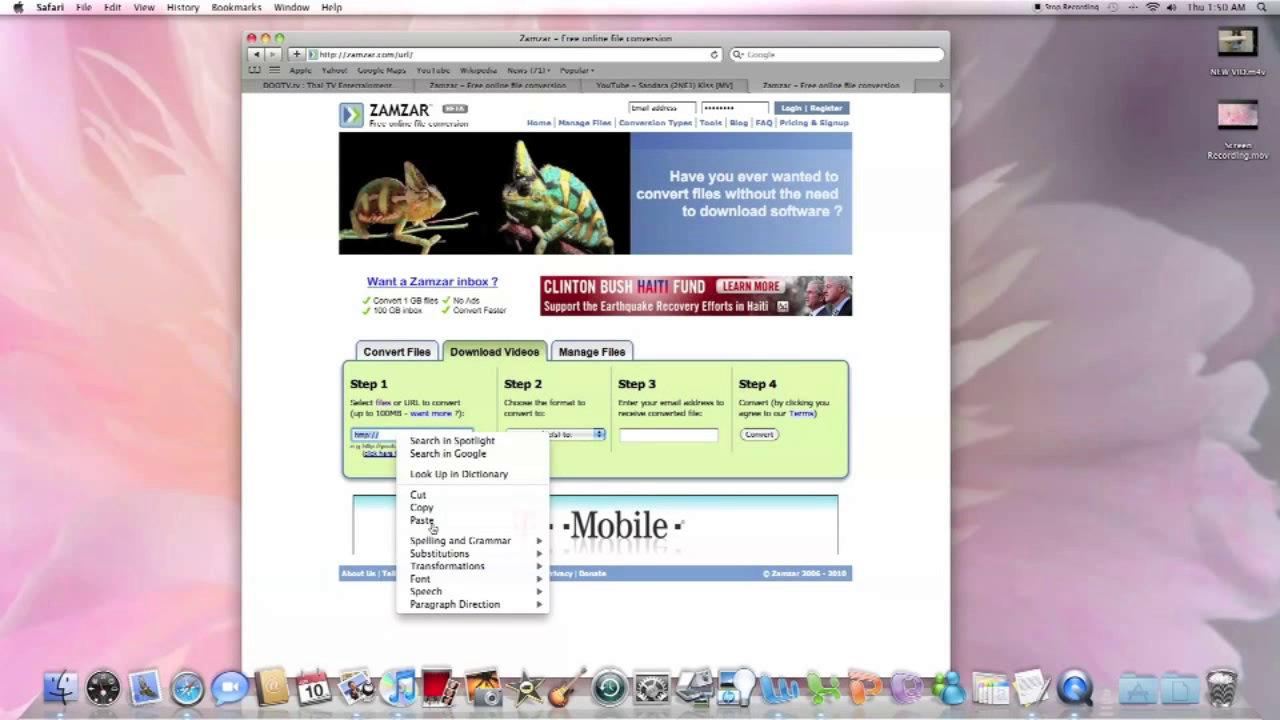
left_click(422, 520)
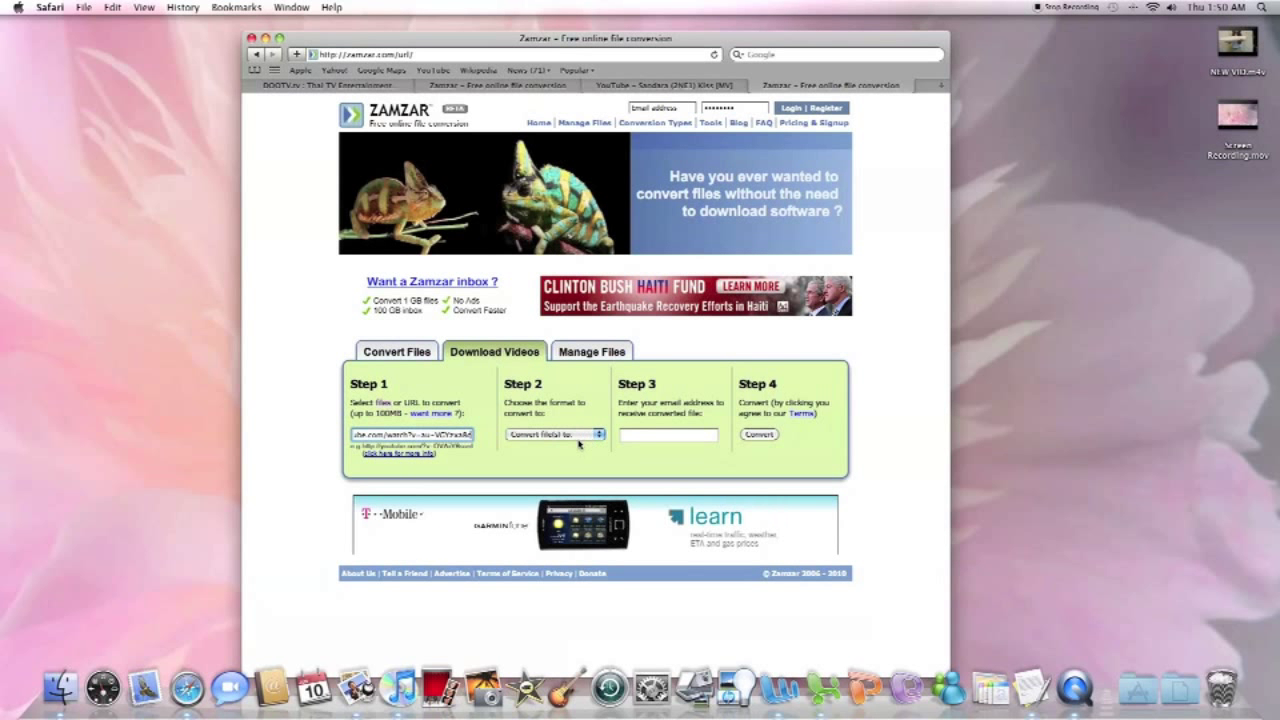
left_click(555, 434)
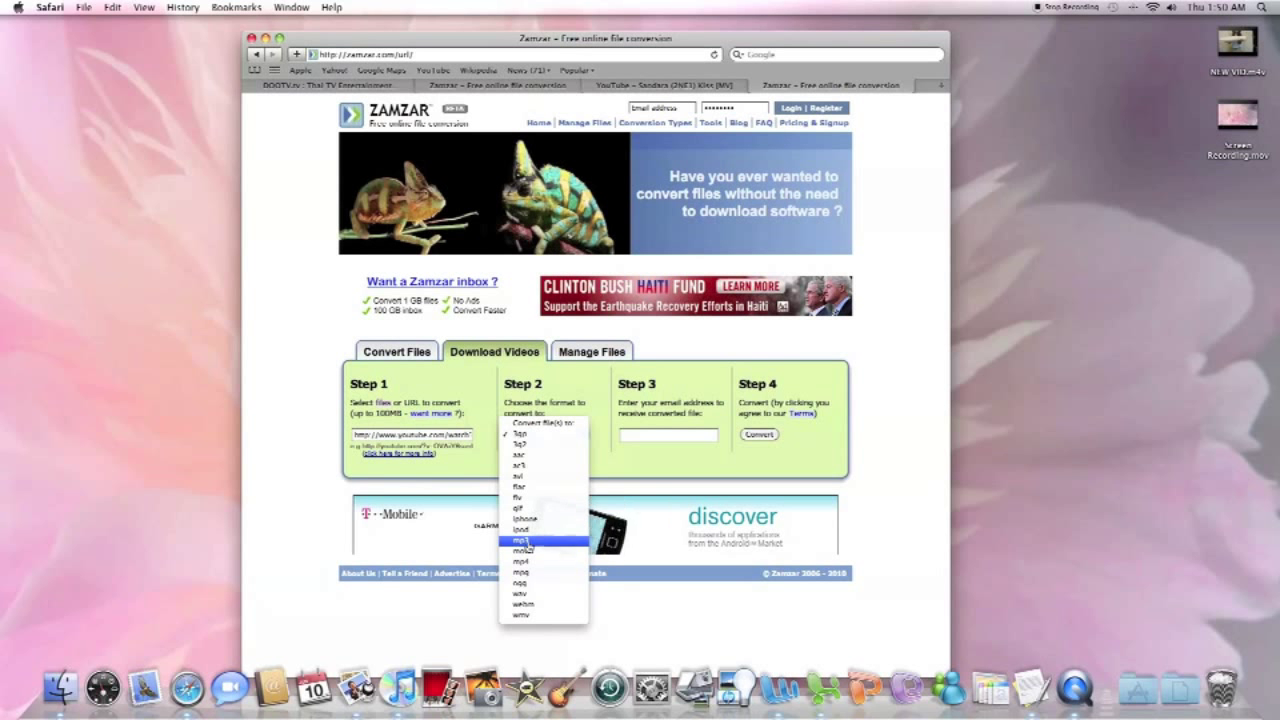
left_click(521, 540)
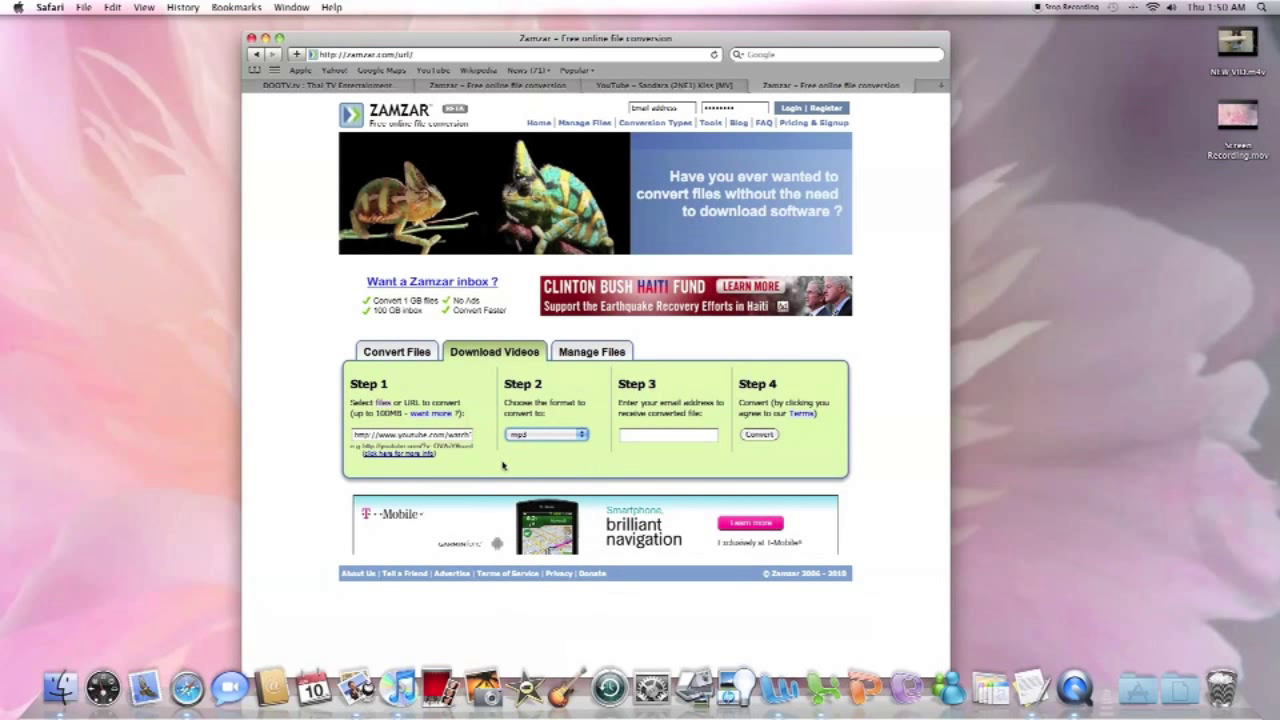
mouse_move(591, 445)
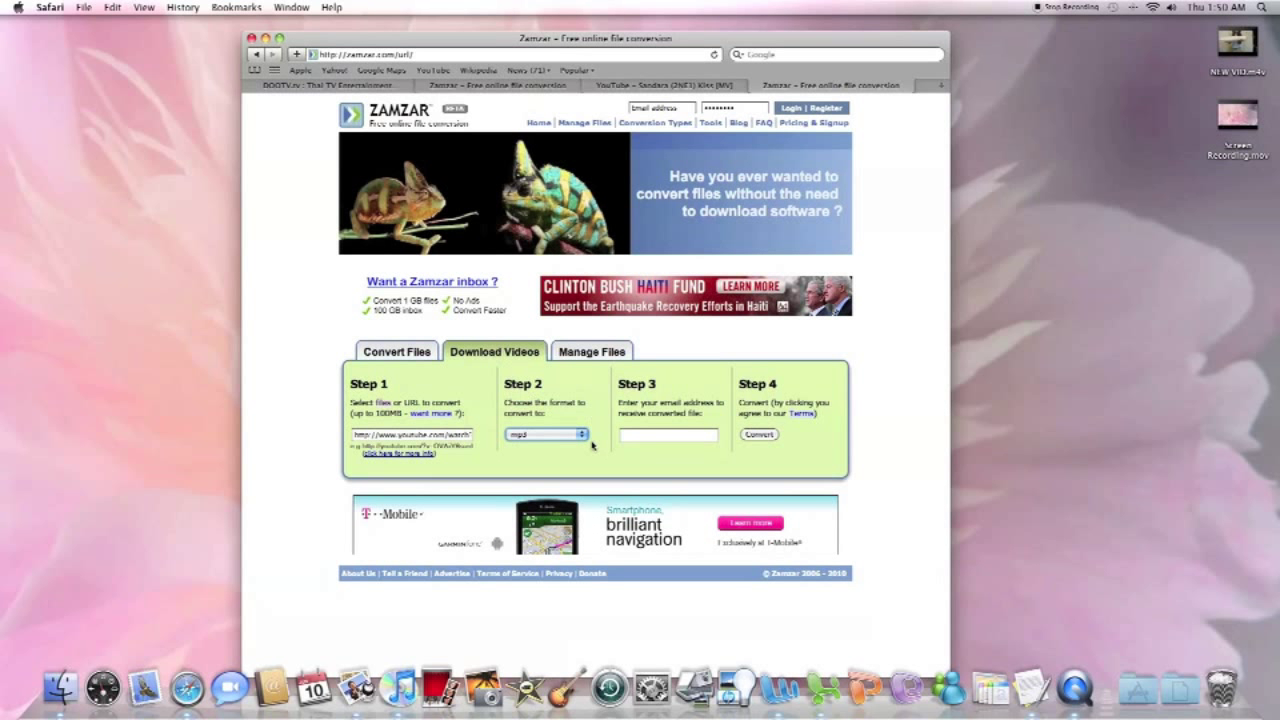
left_click(668, 435)
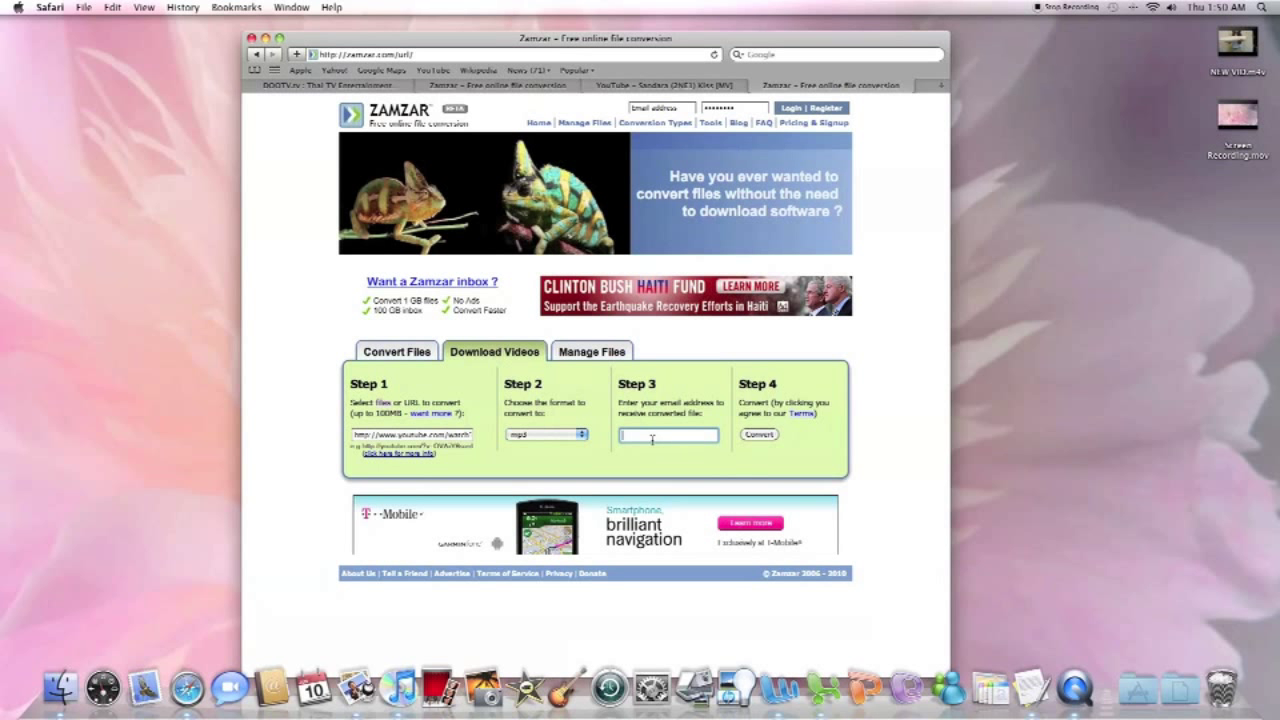
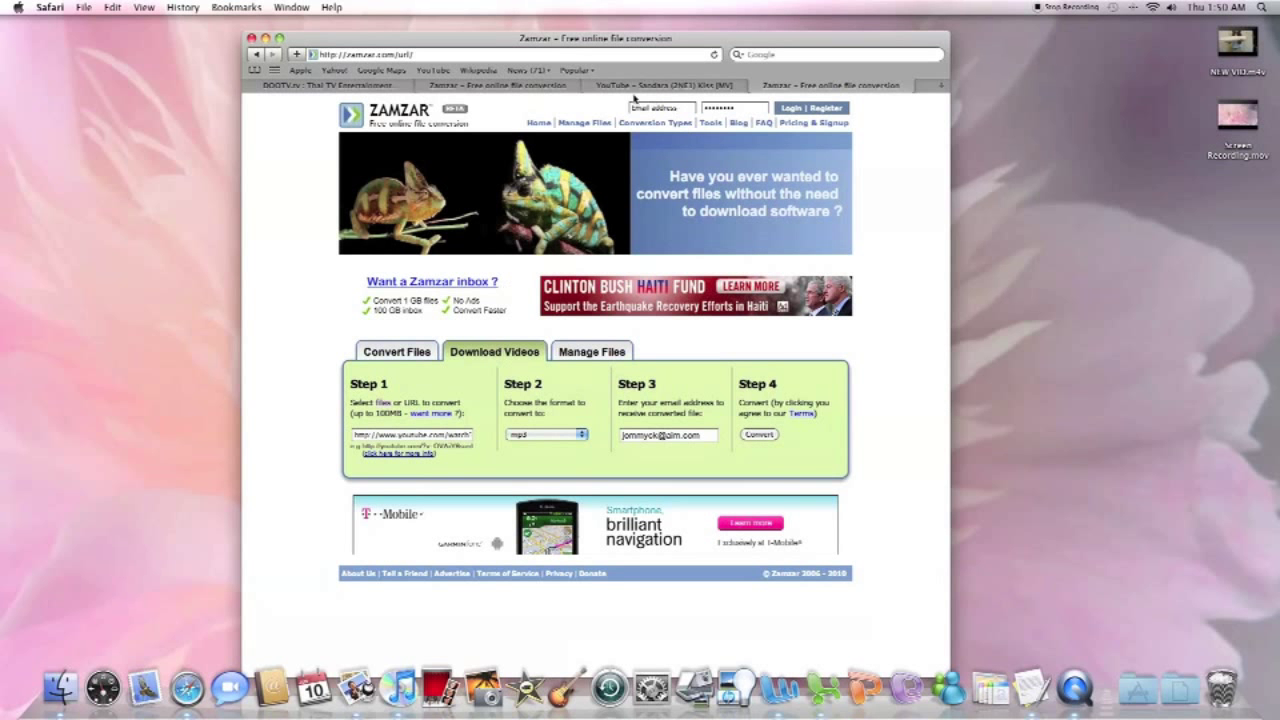
left_click(663, 85)
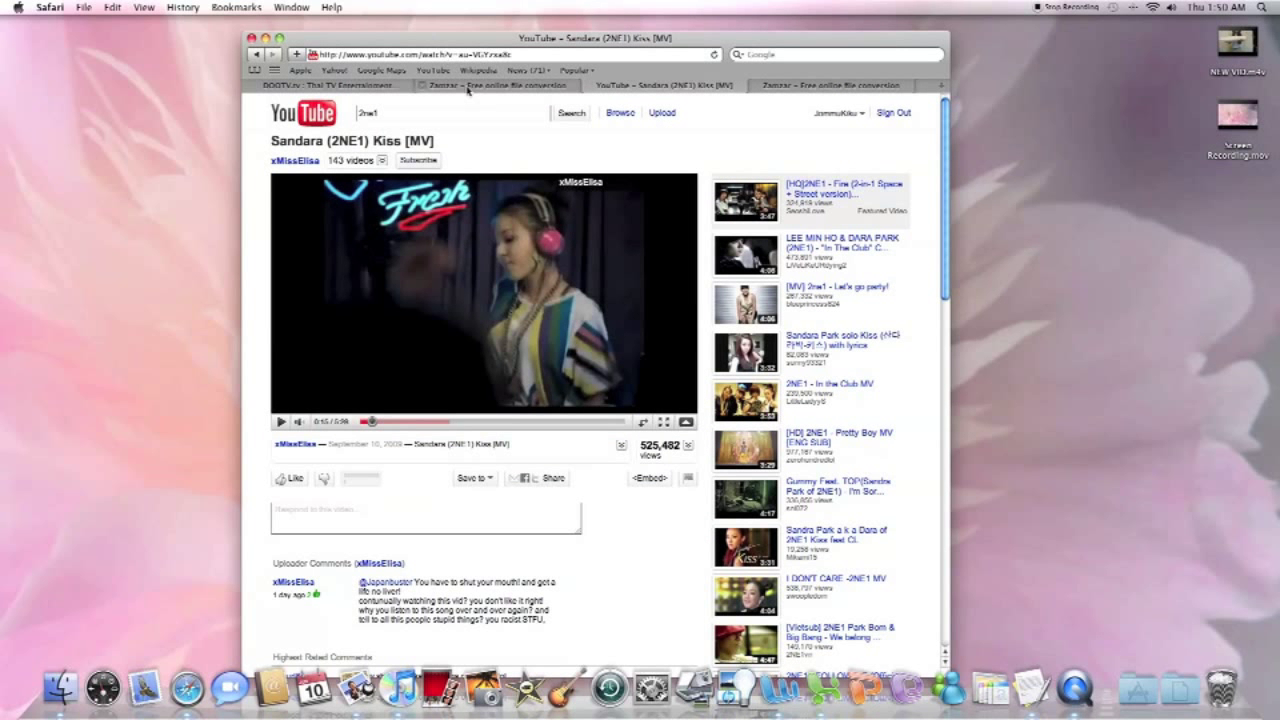
Return to the Zamzar tab, then load aim.com
left_click(495, 85)
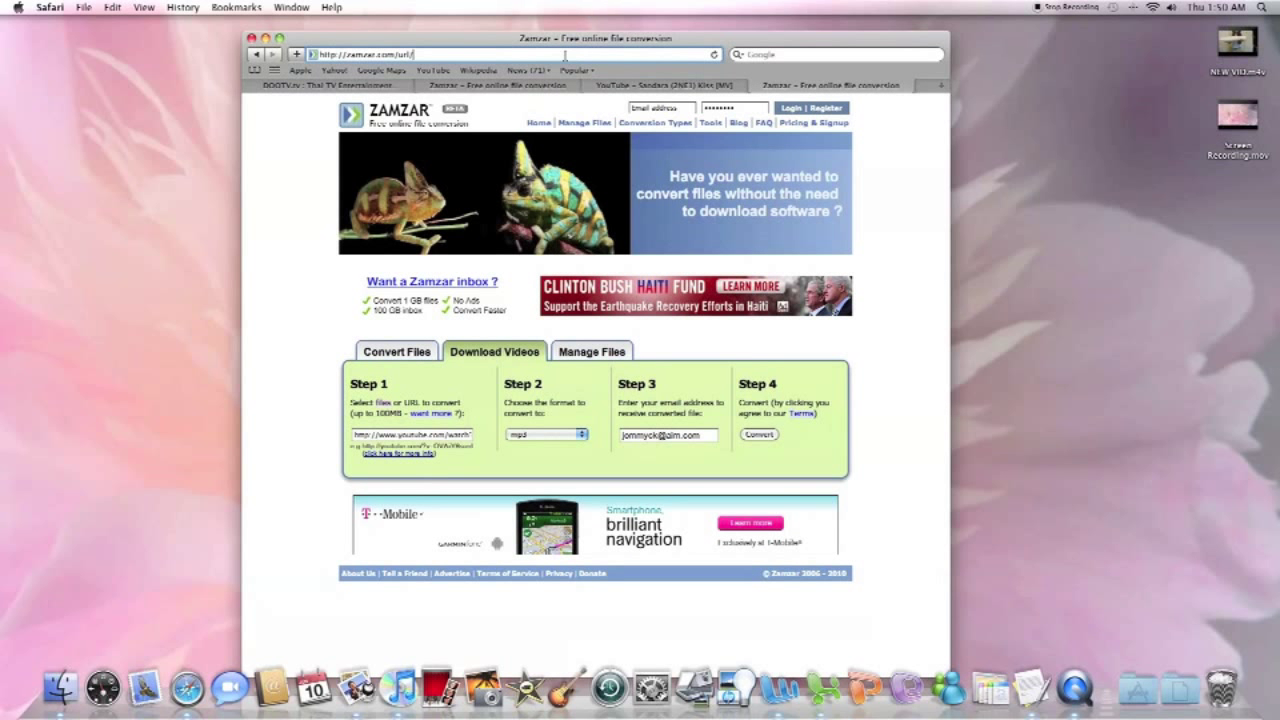
type("aim.com")
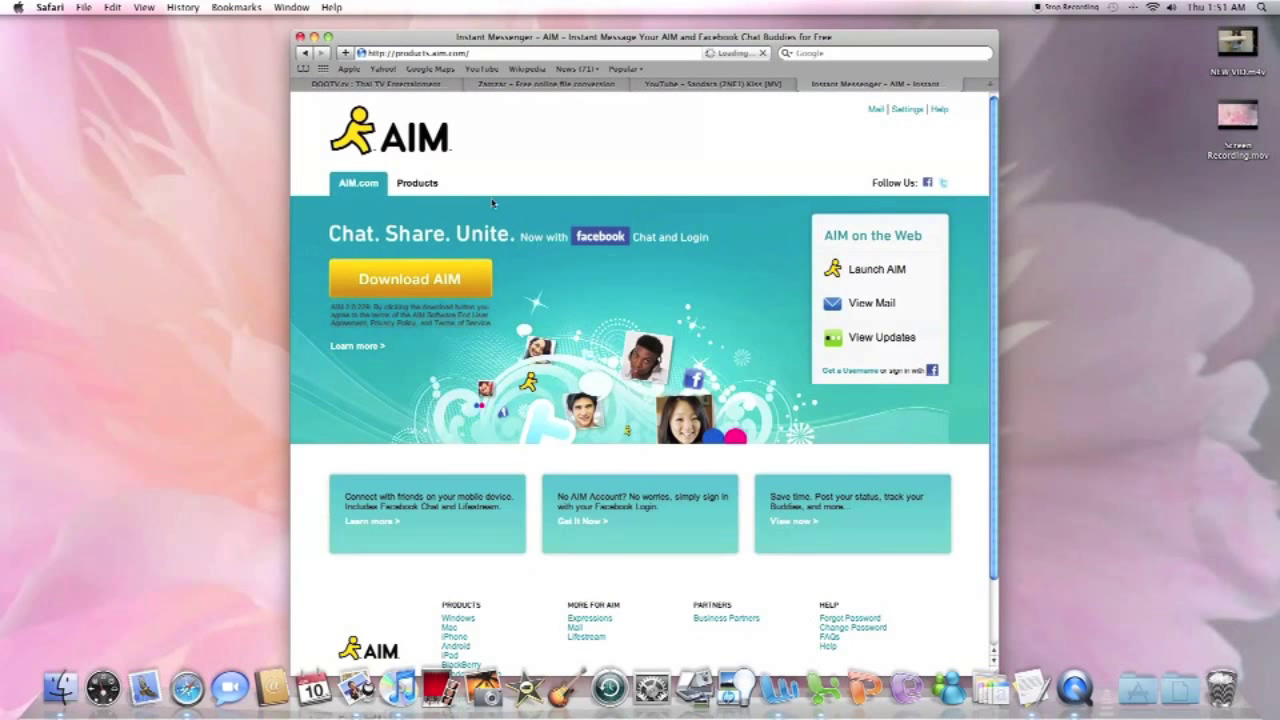
Open View Mail on aim.com and go to the Inbox
left_click(870, 303)
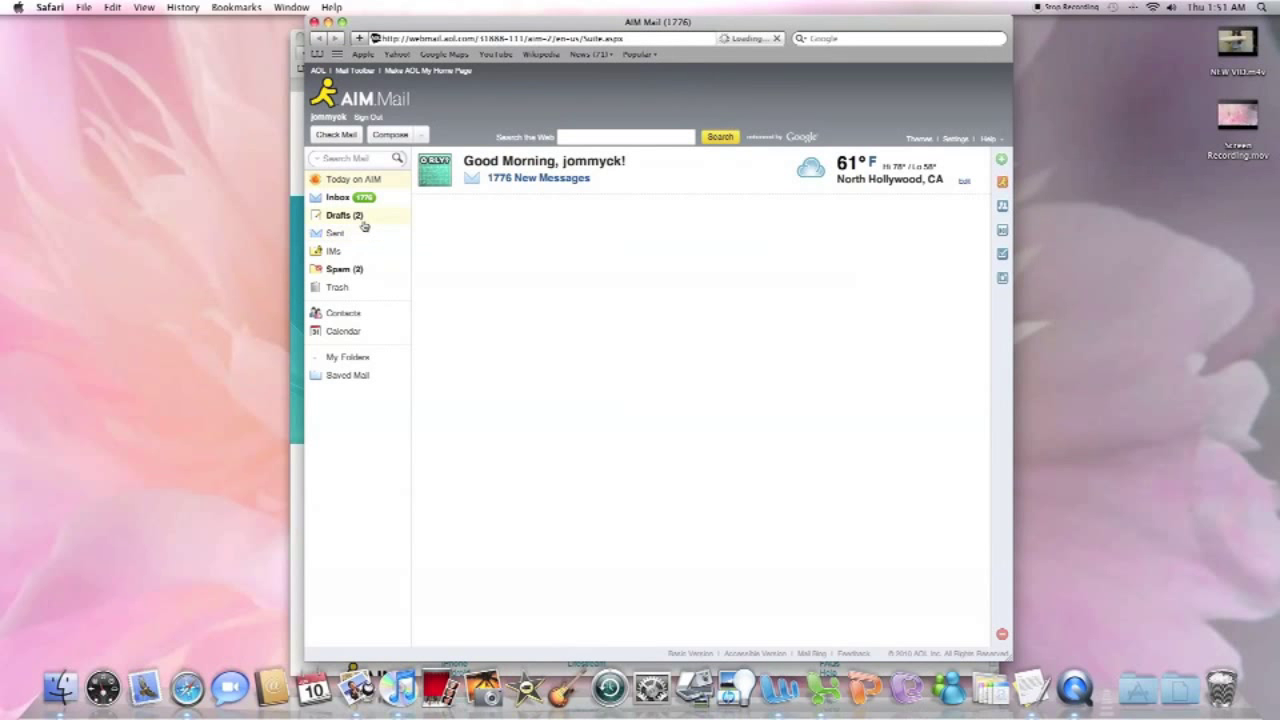
left_click(337, 197)
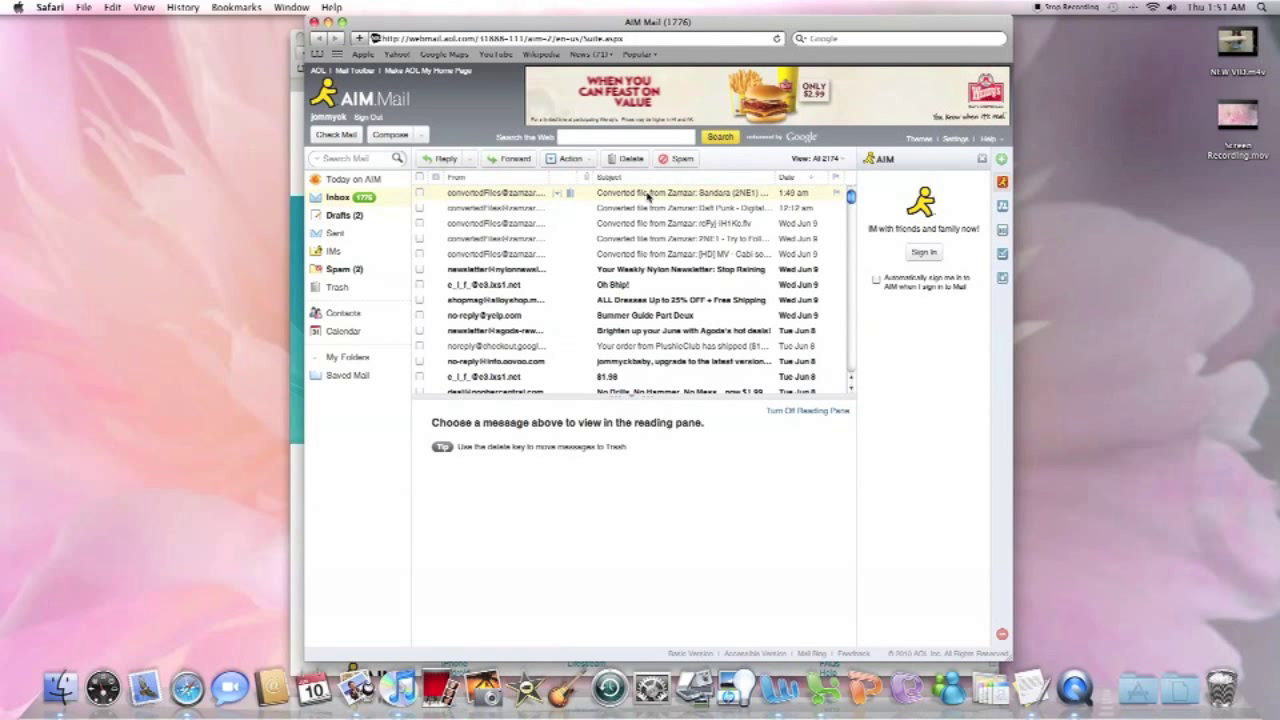
Open the 'Converted file from Zamzar' email and follow its download link
left_click(683, 192)
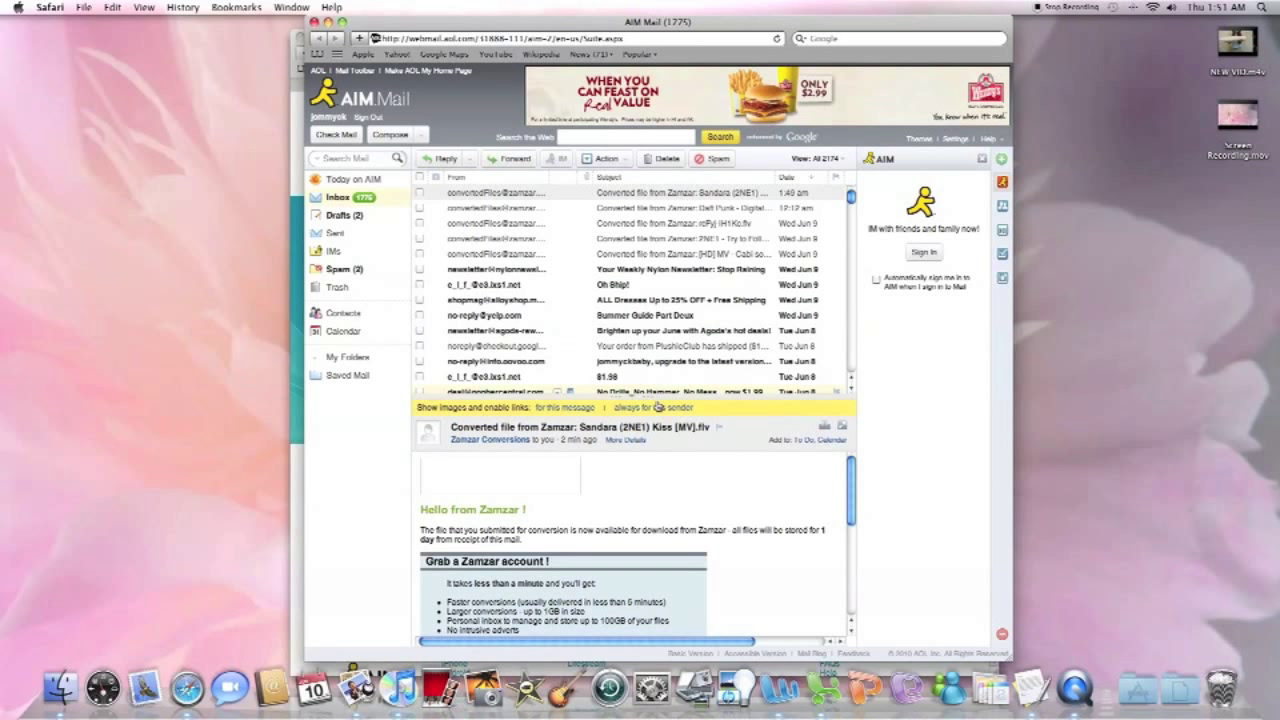
scroll("down", 3)
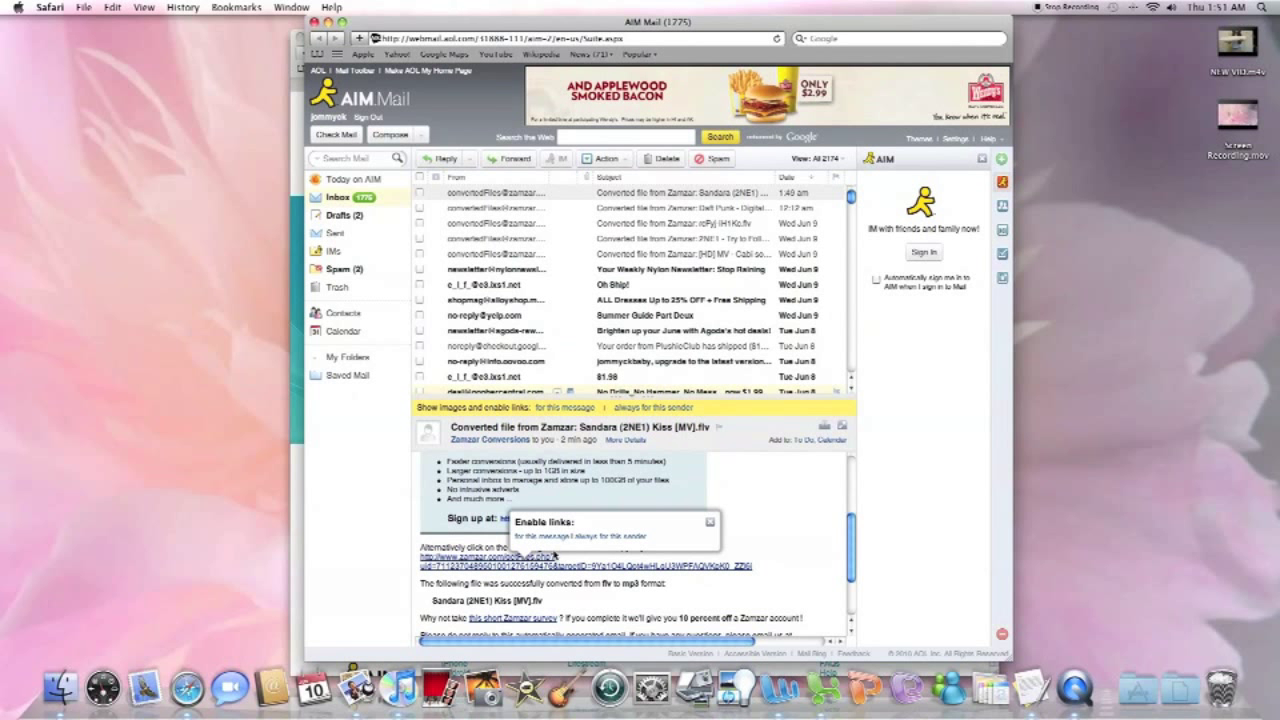
left_click(475, 558)
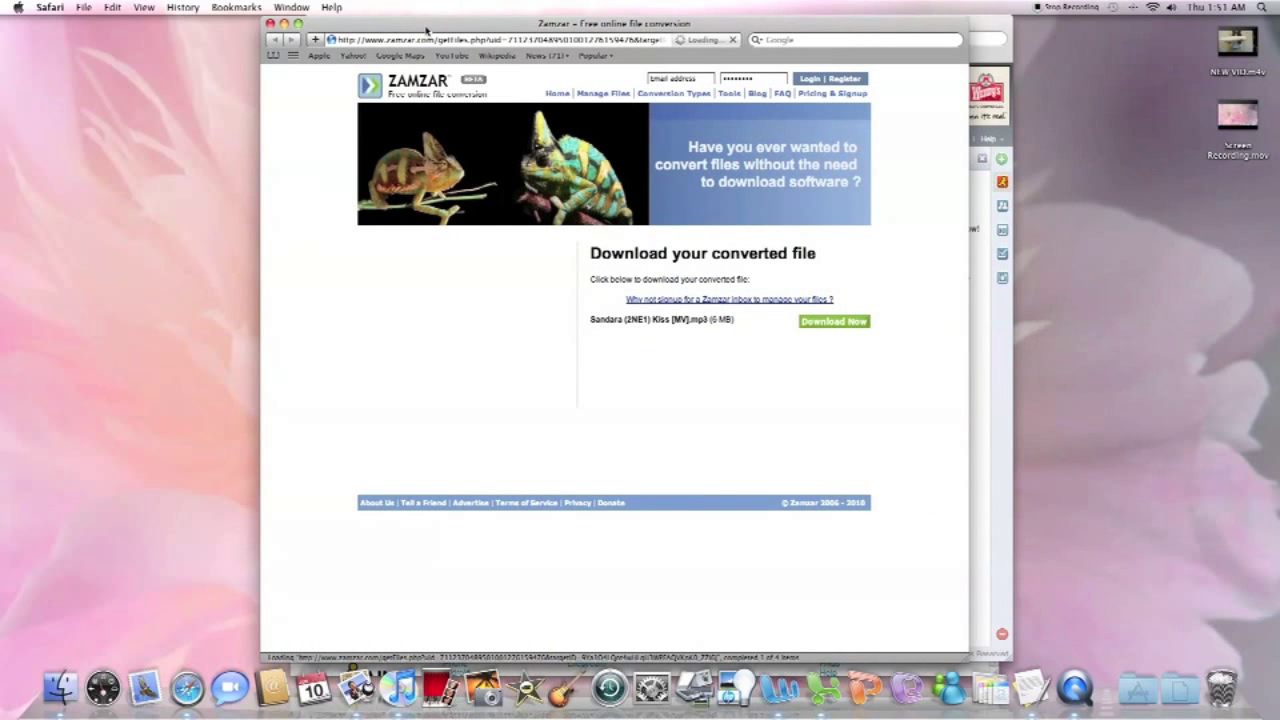
mouse_move(762, 270)
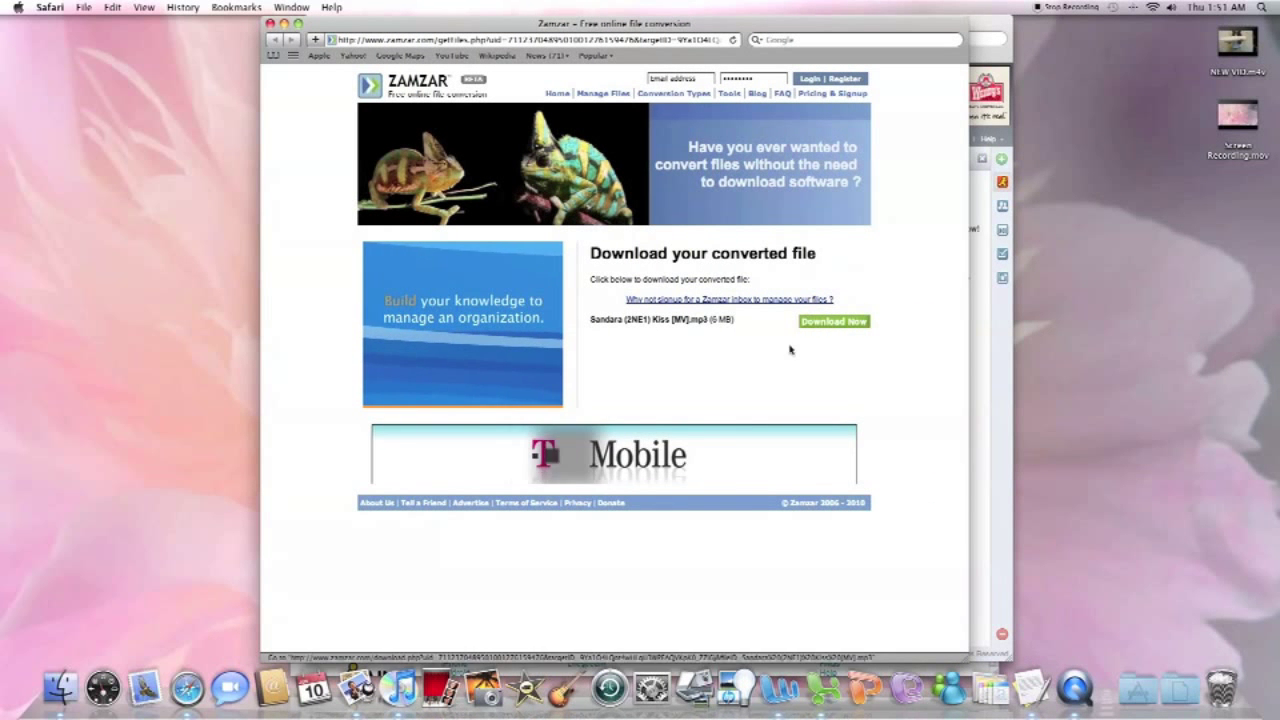
Download the converted Sandara (2NE1) Kiss [MV].mp3 from Zamzar's download page
left_click(833, 321)
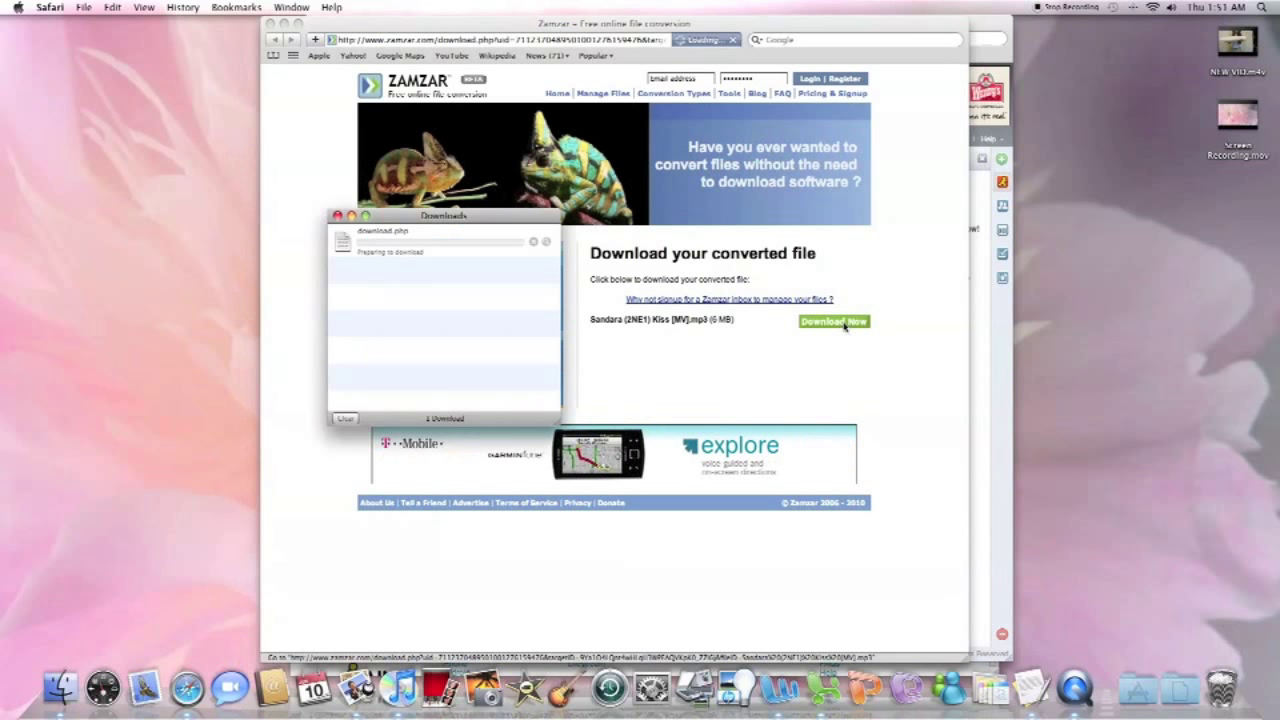
left_click(833, 321)
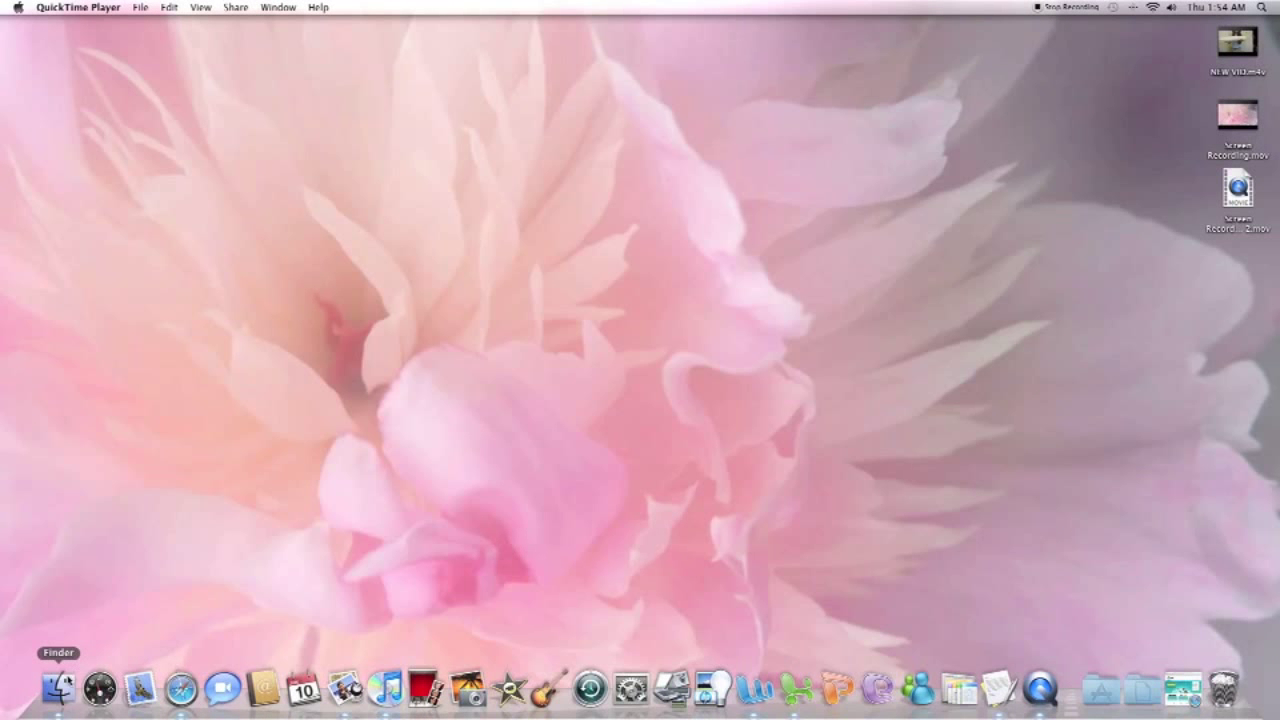
Open Downloads in Finder, move Sandara (2NE1) Kiss [MV].mp3 out, and close the window
left_click(58, 688)
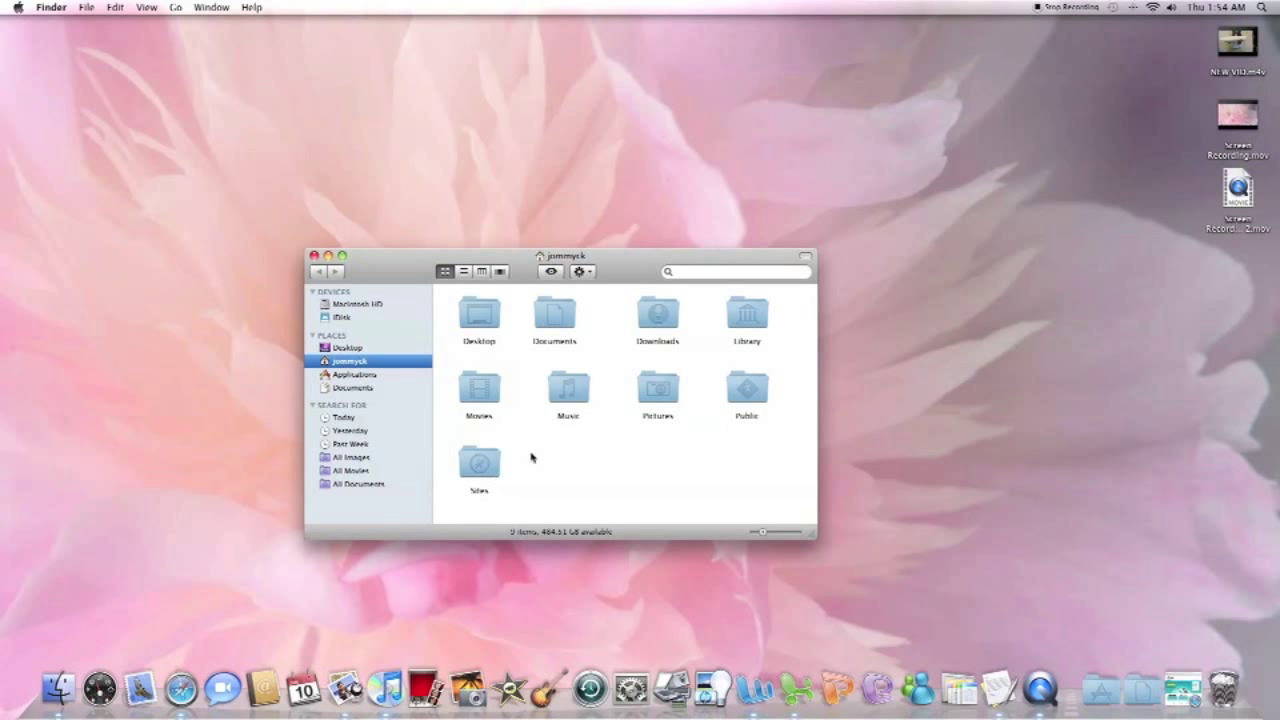
mouse_move(350, 337)
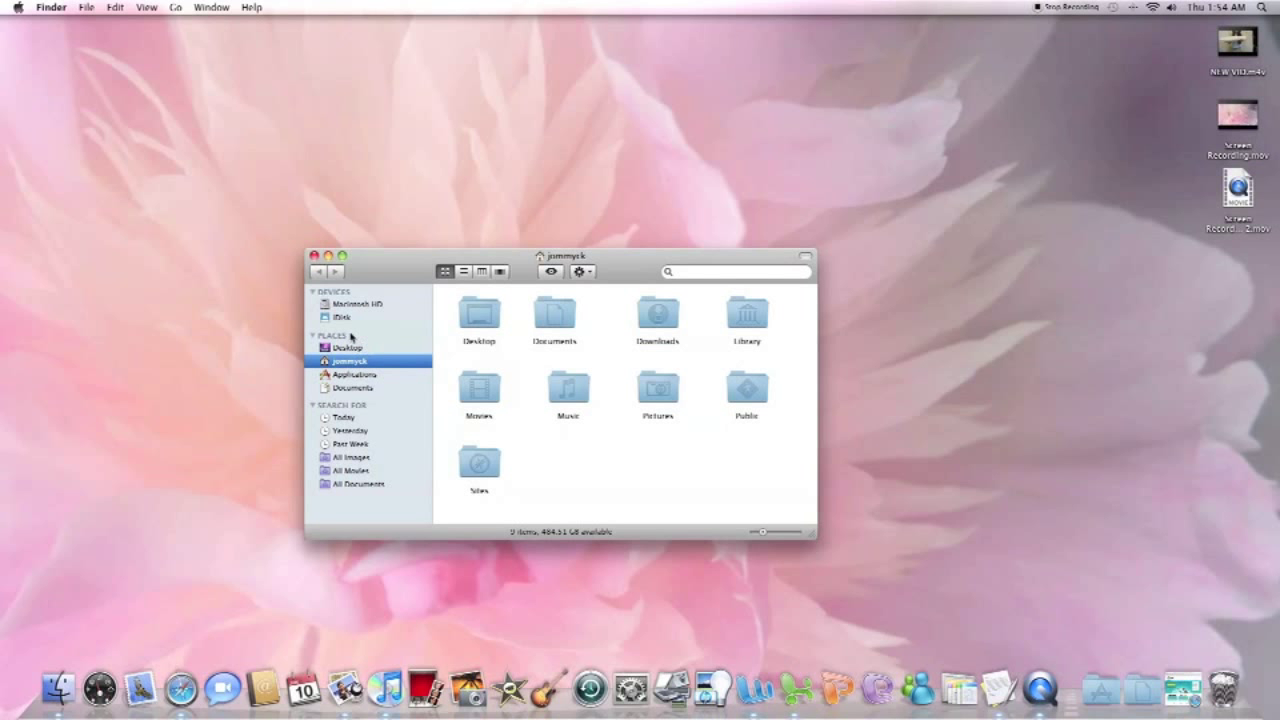
double_click(657, 313)
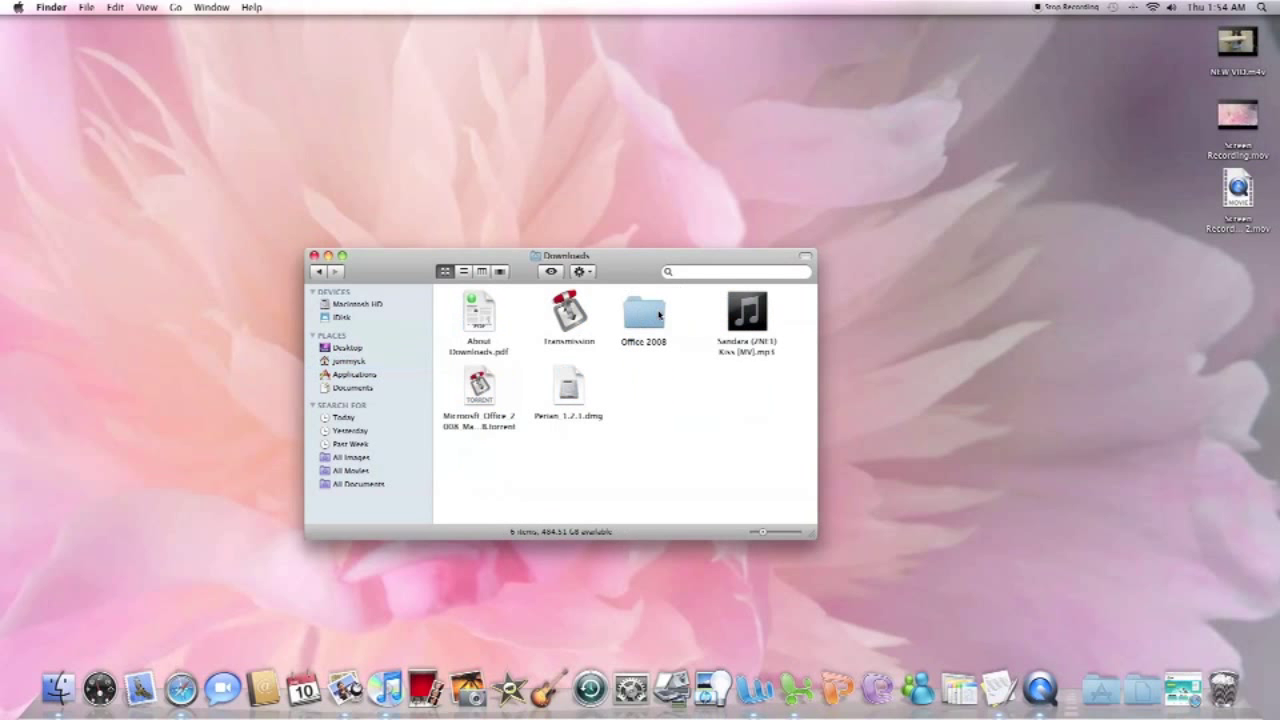
mouse_move(688, 308)
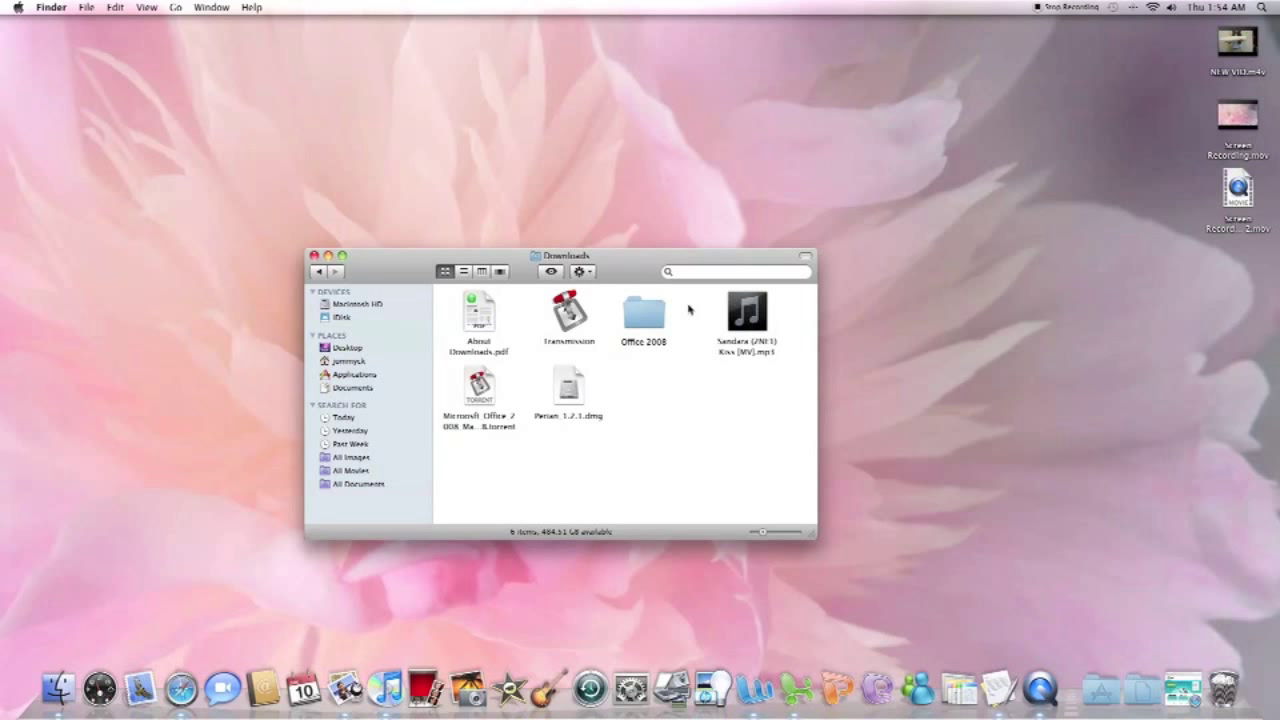
left_click(746, 313)
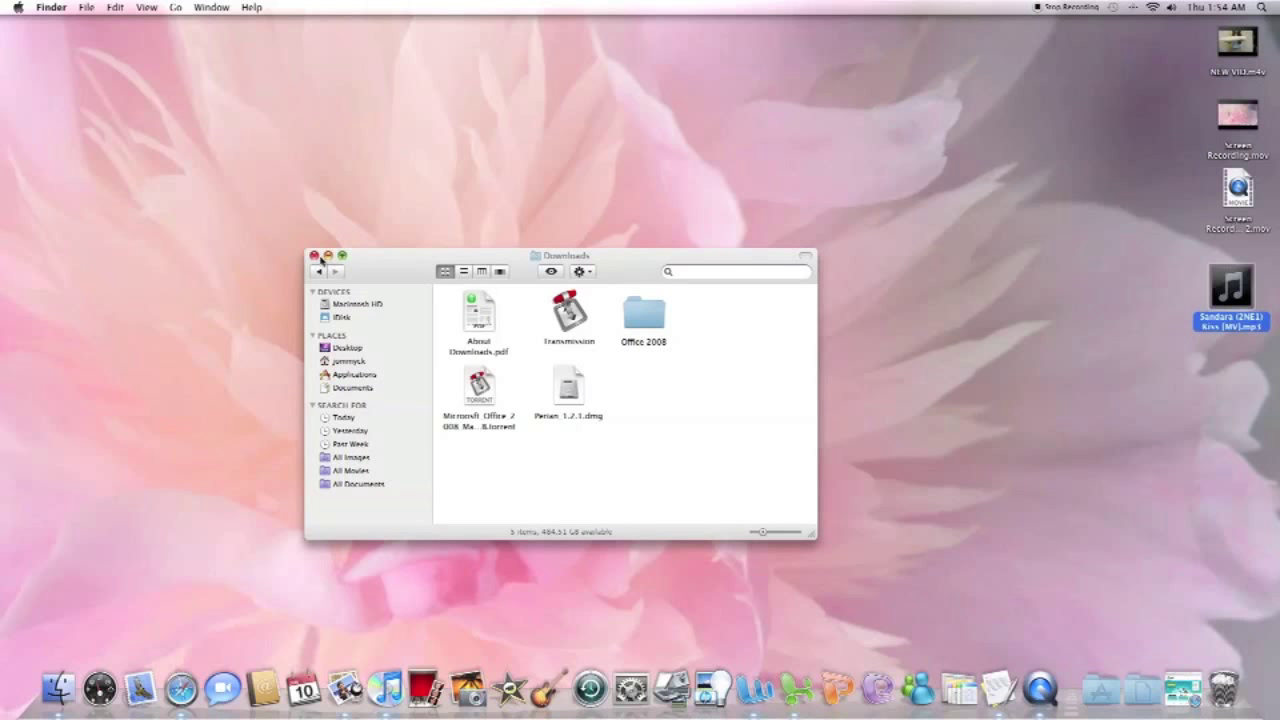
left_click(313, 256)
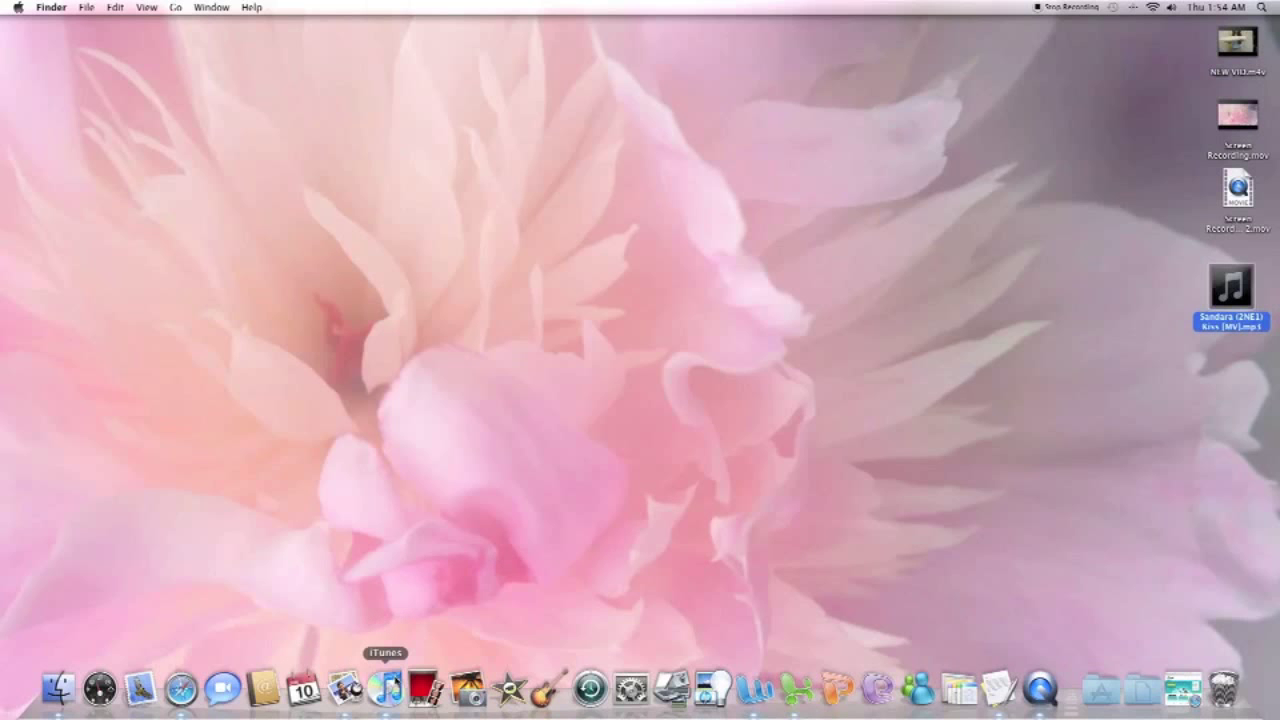
Launch iTunes, show the Music library songs, and select the downloaded mp3 on the desktop
left_click(385, 687)
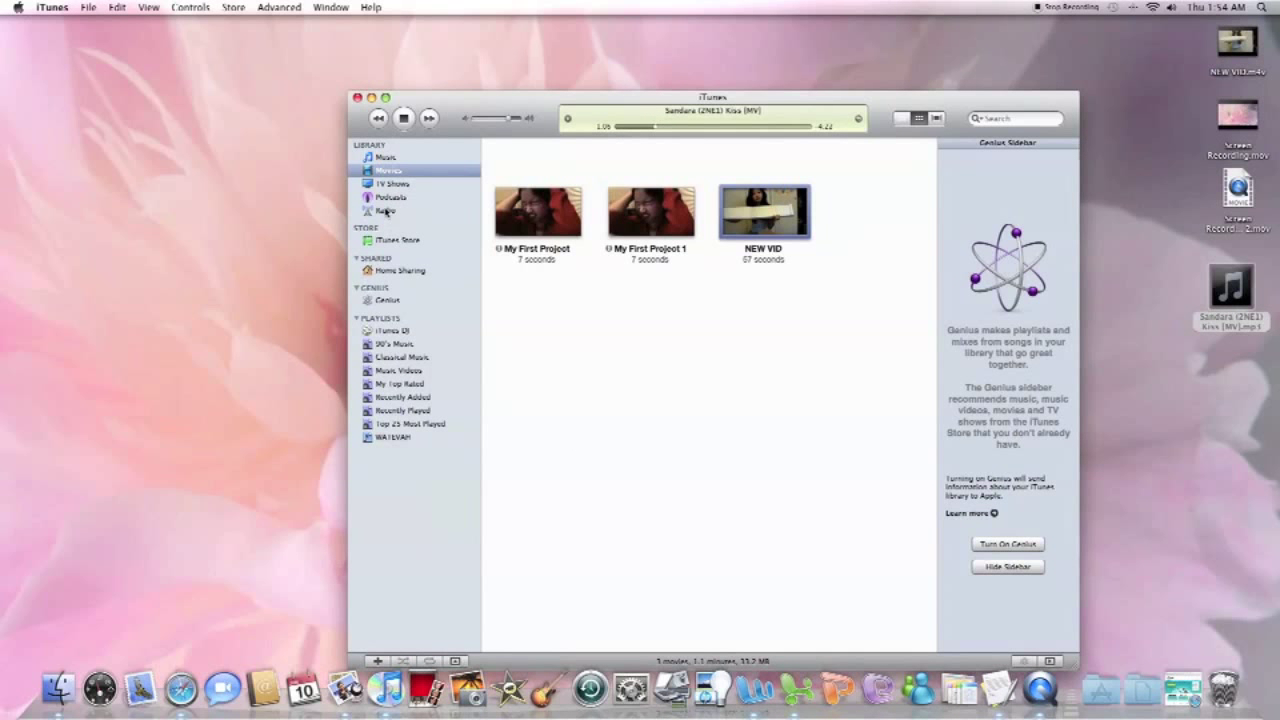
left_click(386, 157)
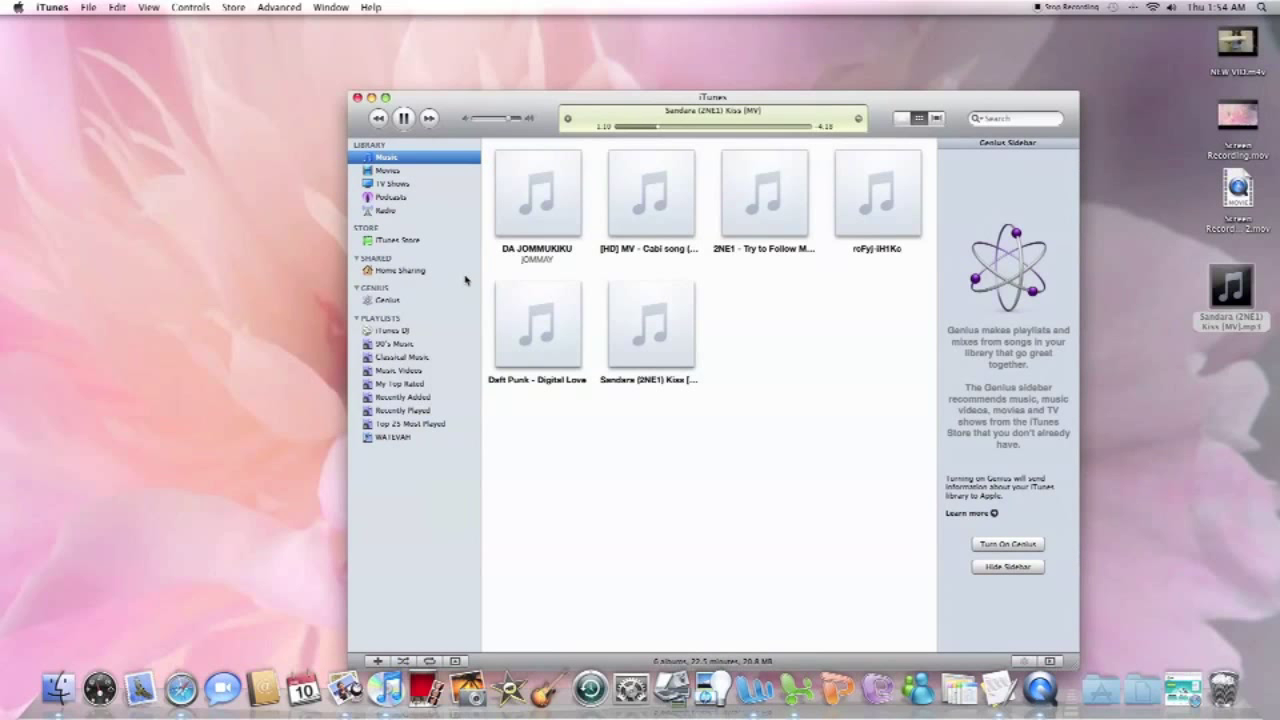
left_click(403, 118)
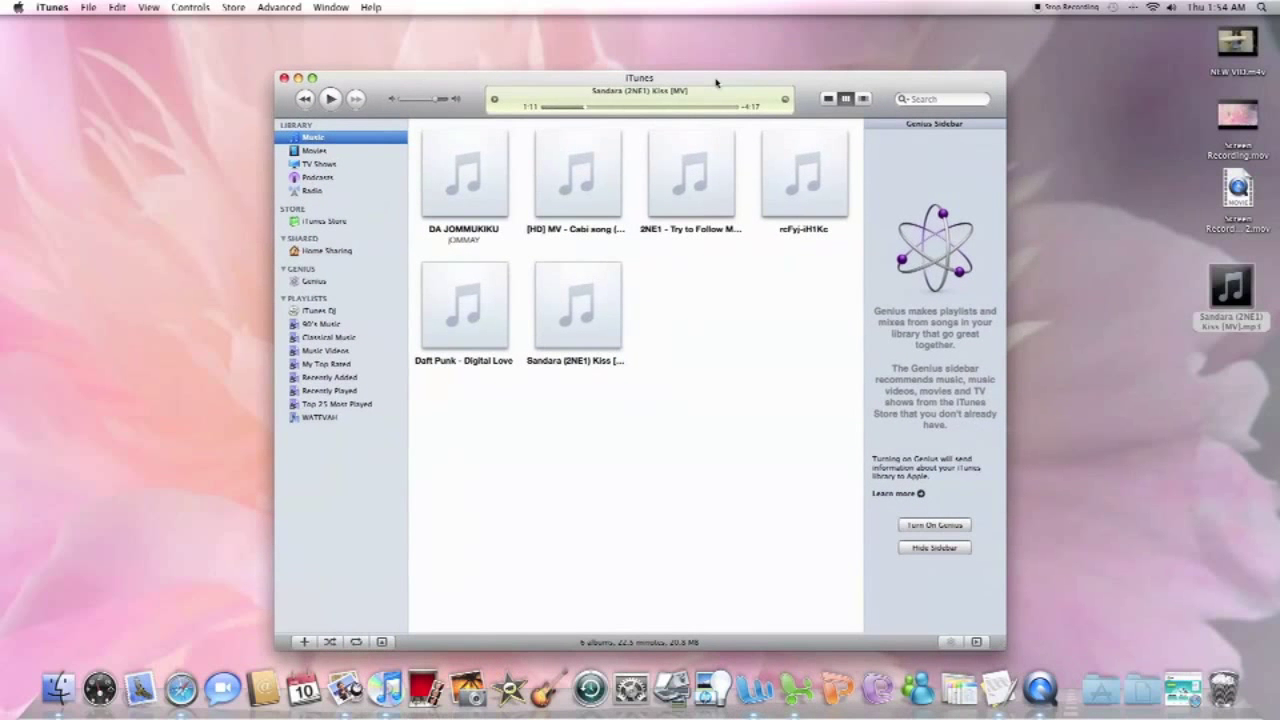
mouse_move(528, 400)
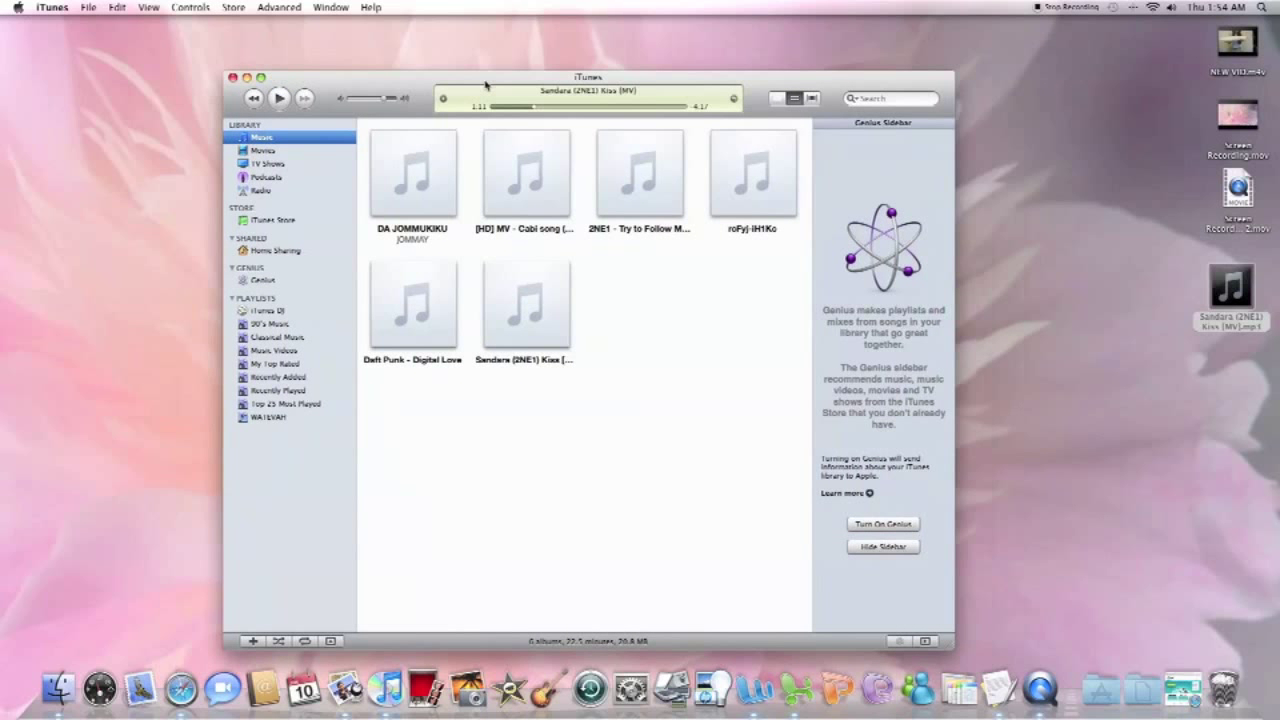
mouse_move(1135, 690)
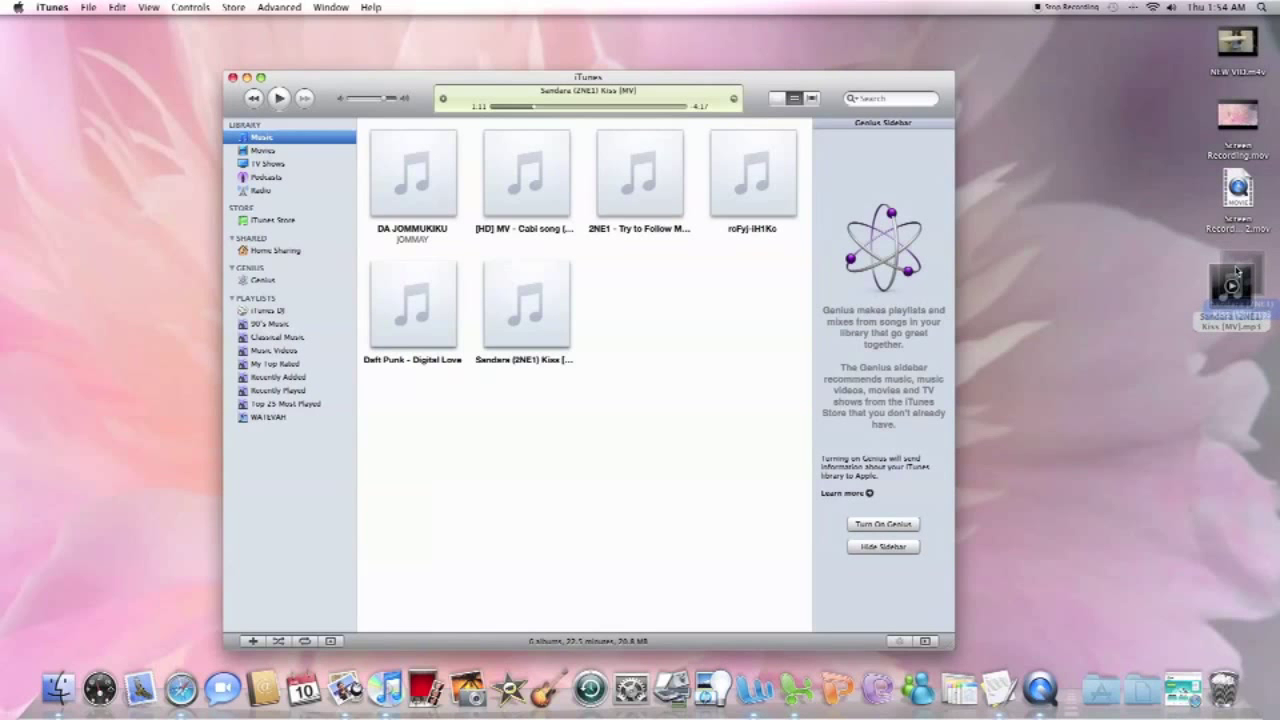
left_click(1238, 283)
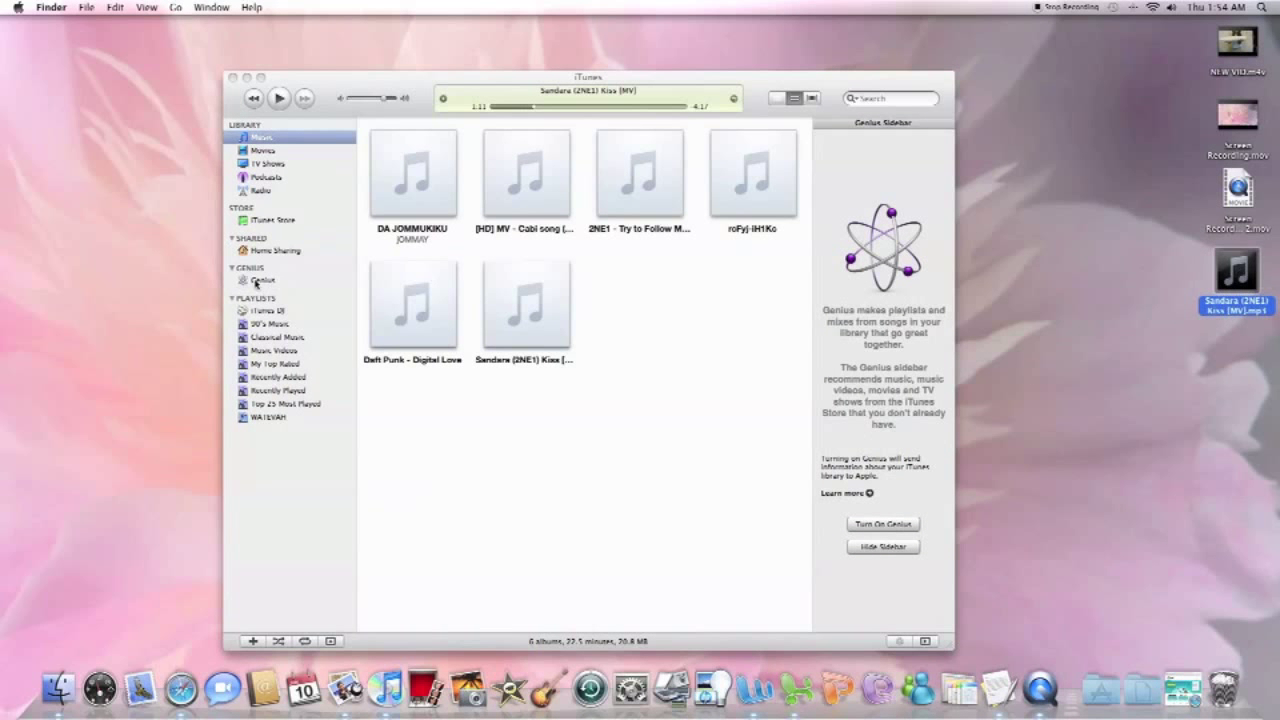
mouse_move(405, 143)
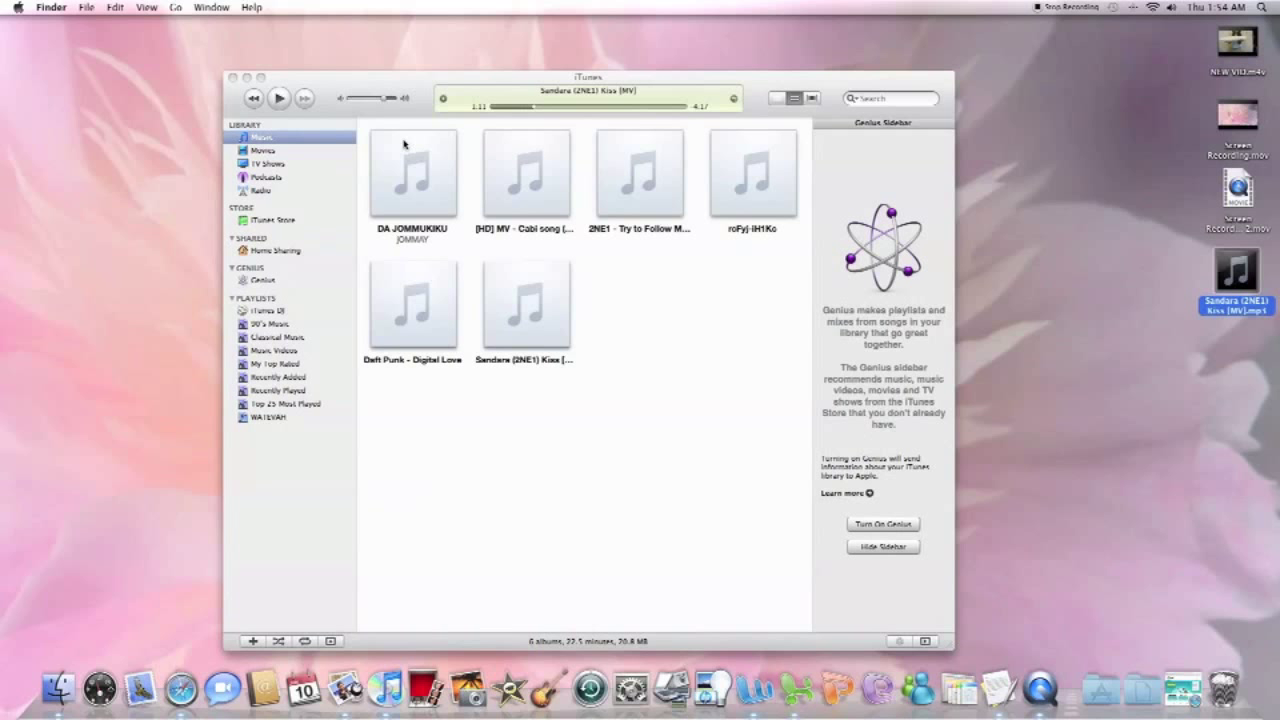
mouse_move(440, 90)
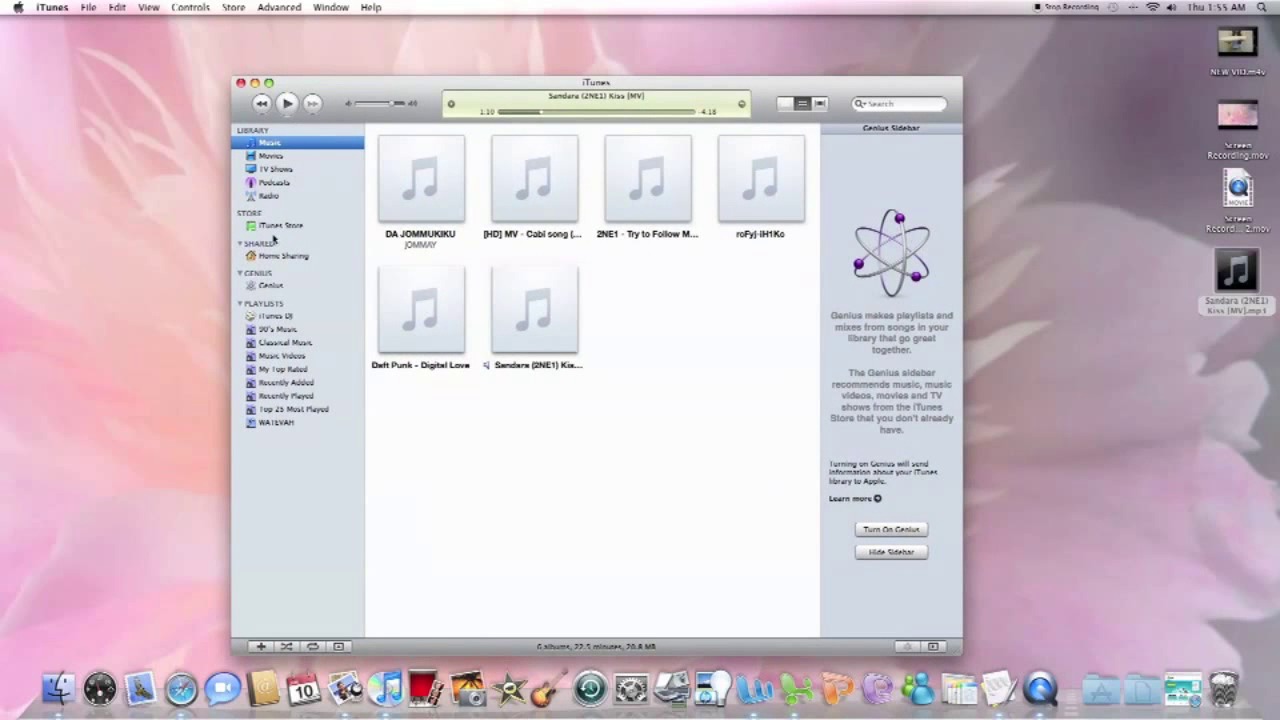
Open the WATEVAH playlist in iTunes
left_click(275, 422)
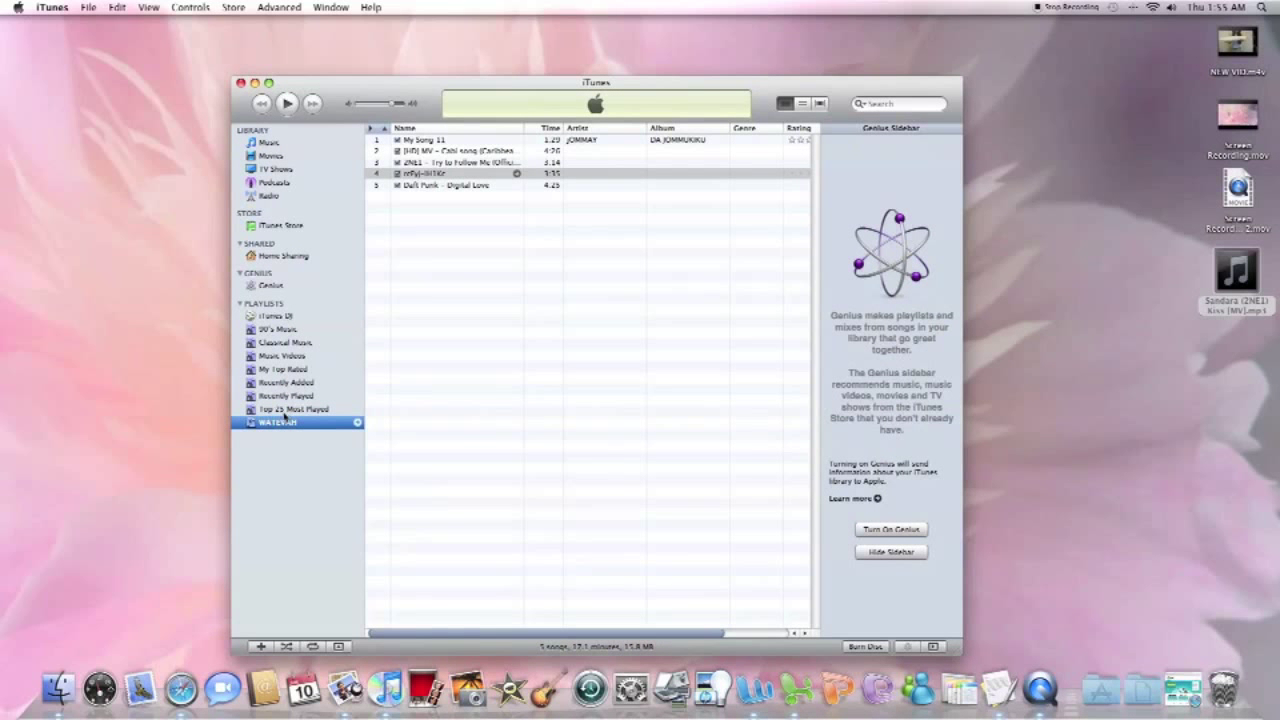
mouse_move(779, 239)
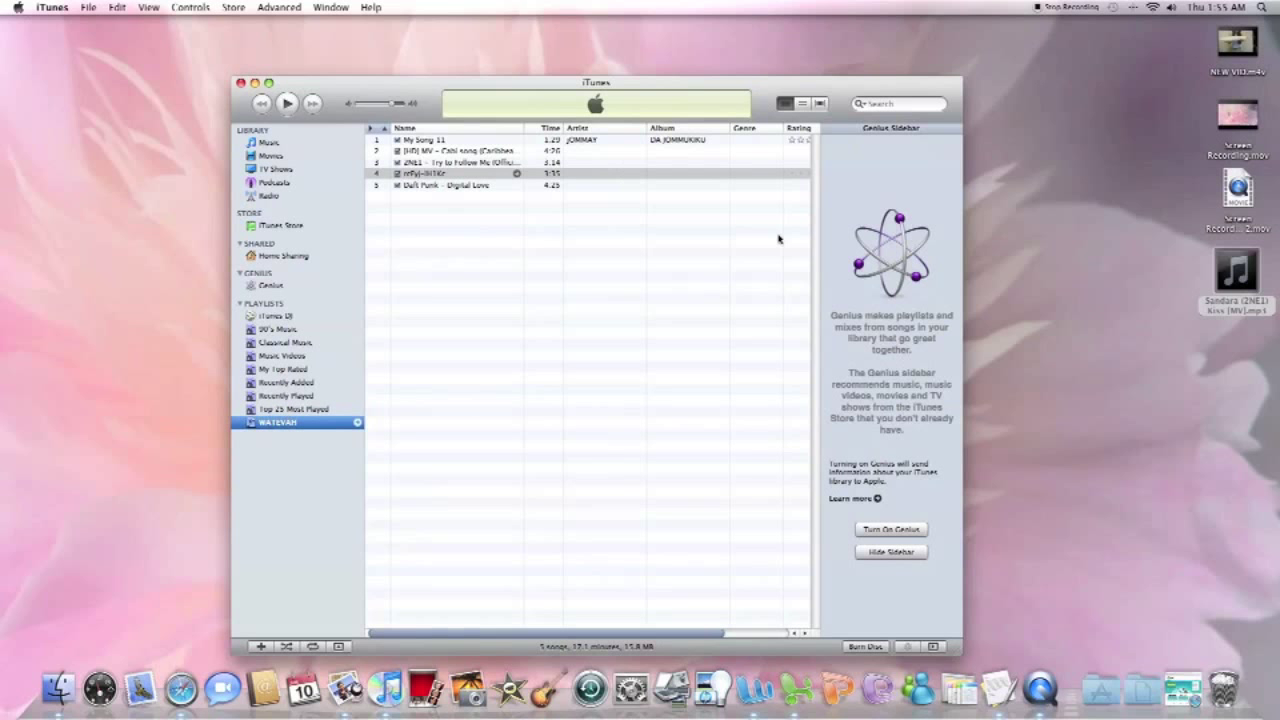
mouse_move(779, 240)
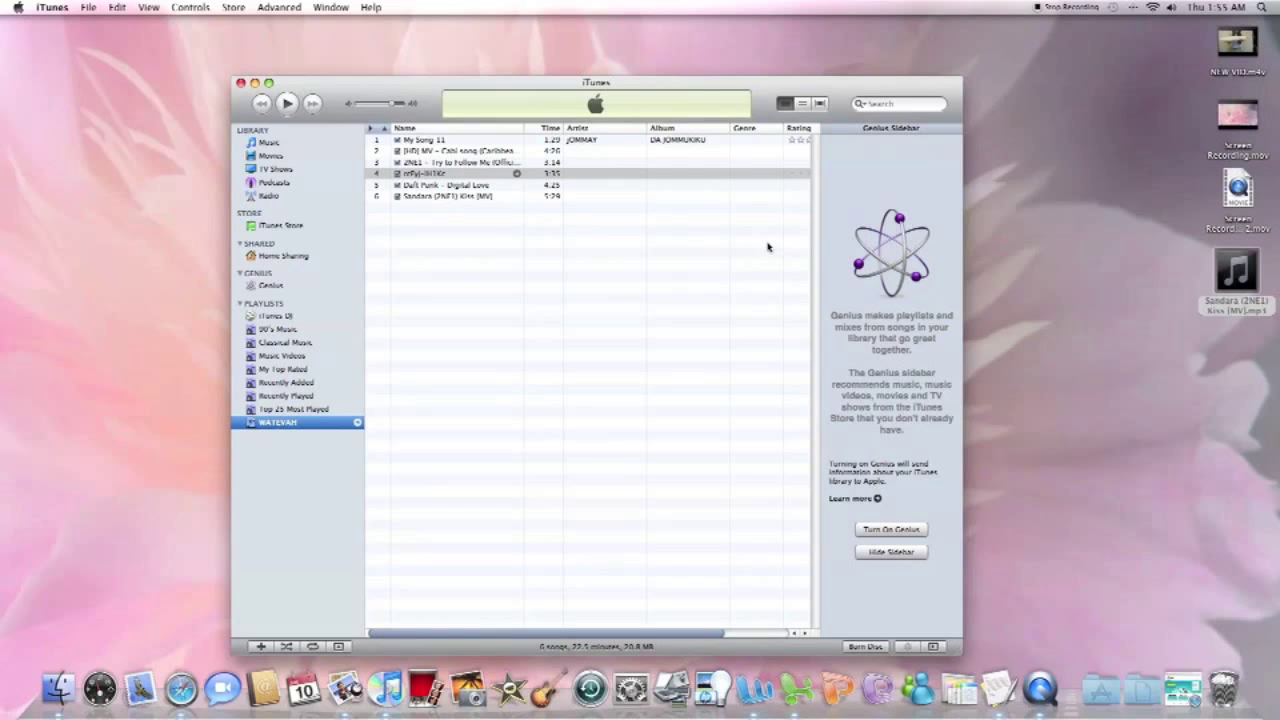
mouse_move(18, 676)
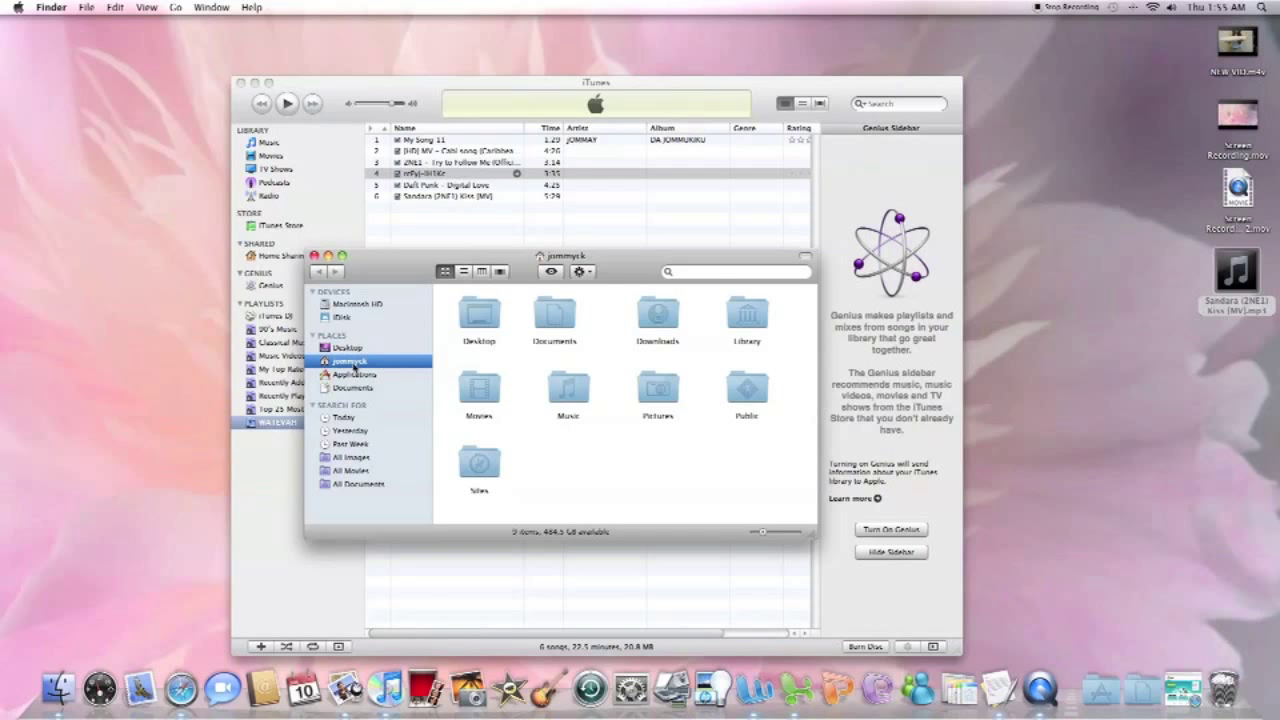
mouse_move(717, 334)
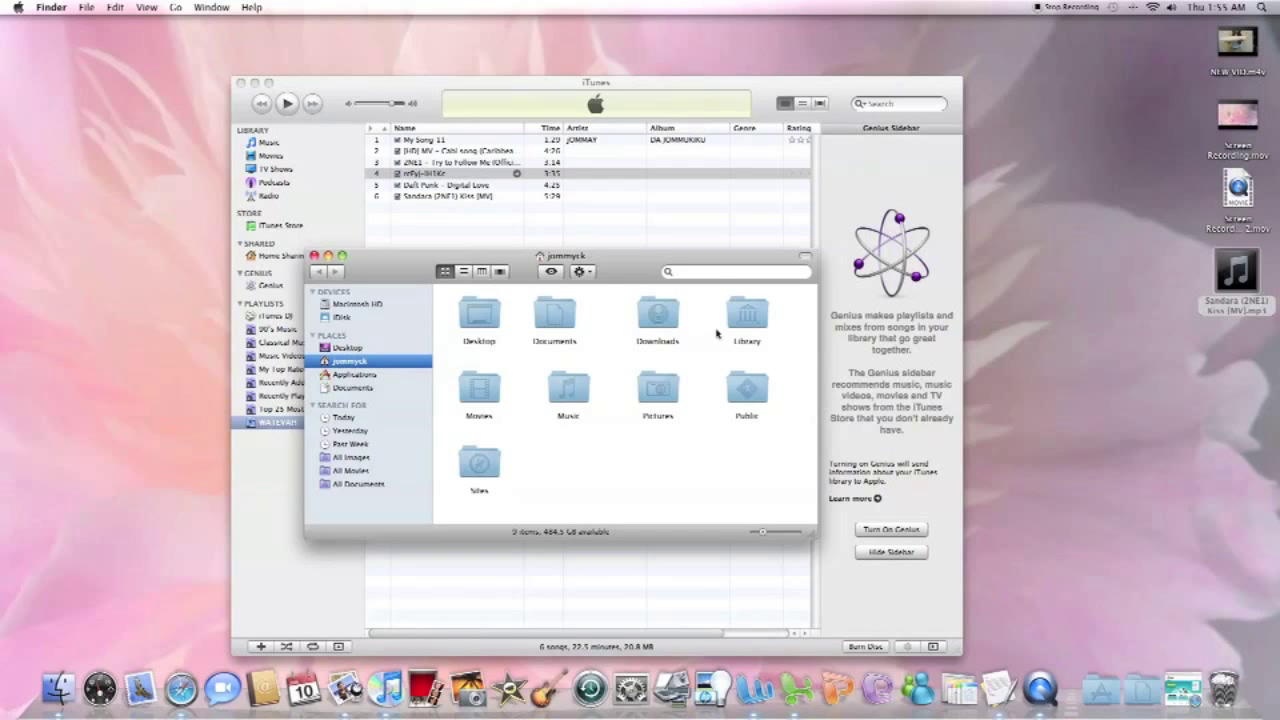
mouse_move(583, 398)
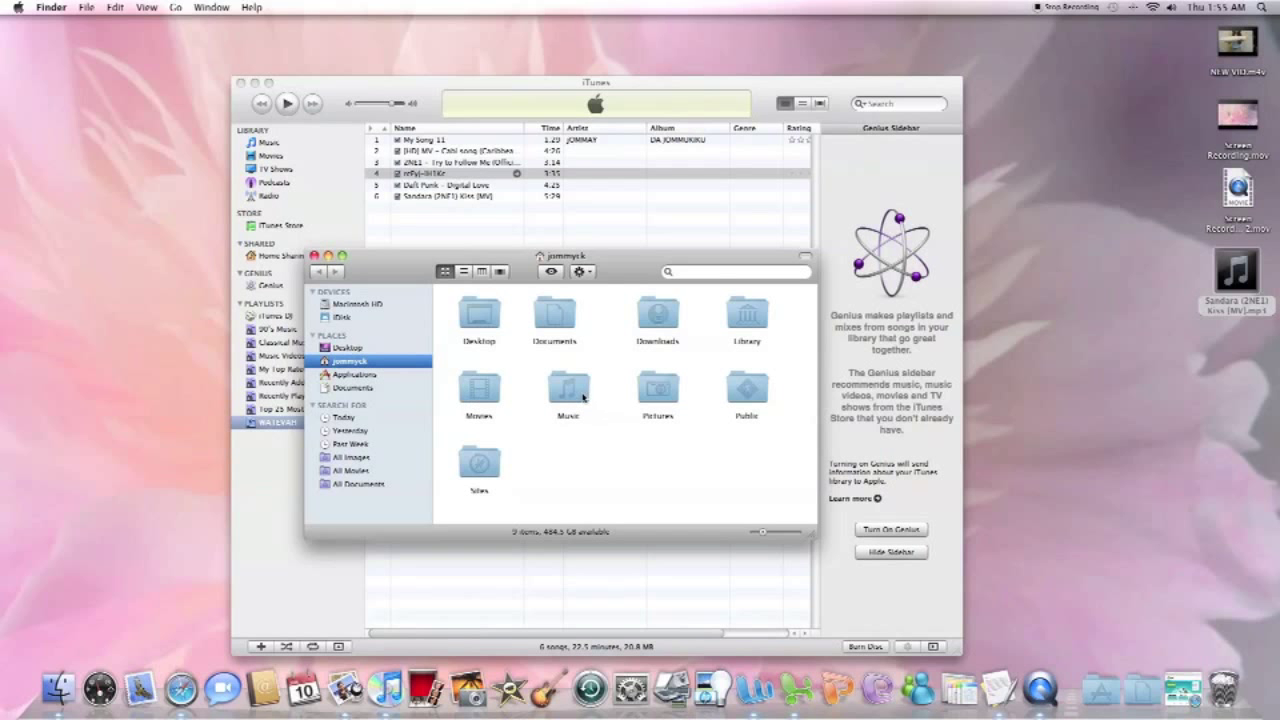
Open the Music folder and its song subfolder, then shift the iTunes window upper left
left_click(567, 389)
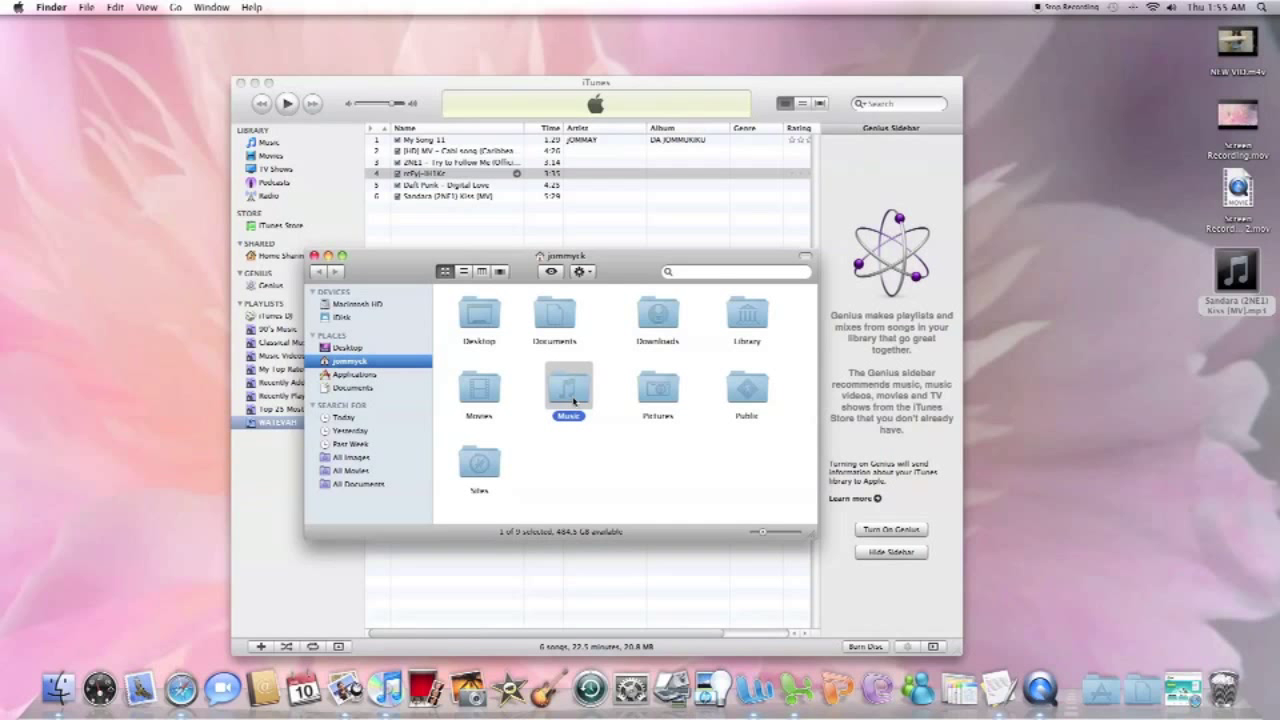
double_click(568, 390)
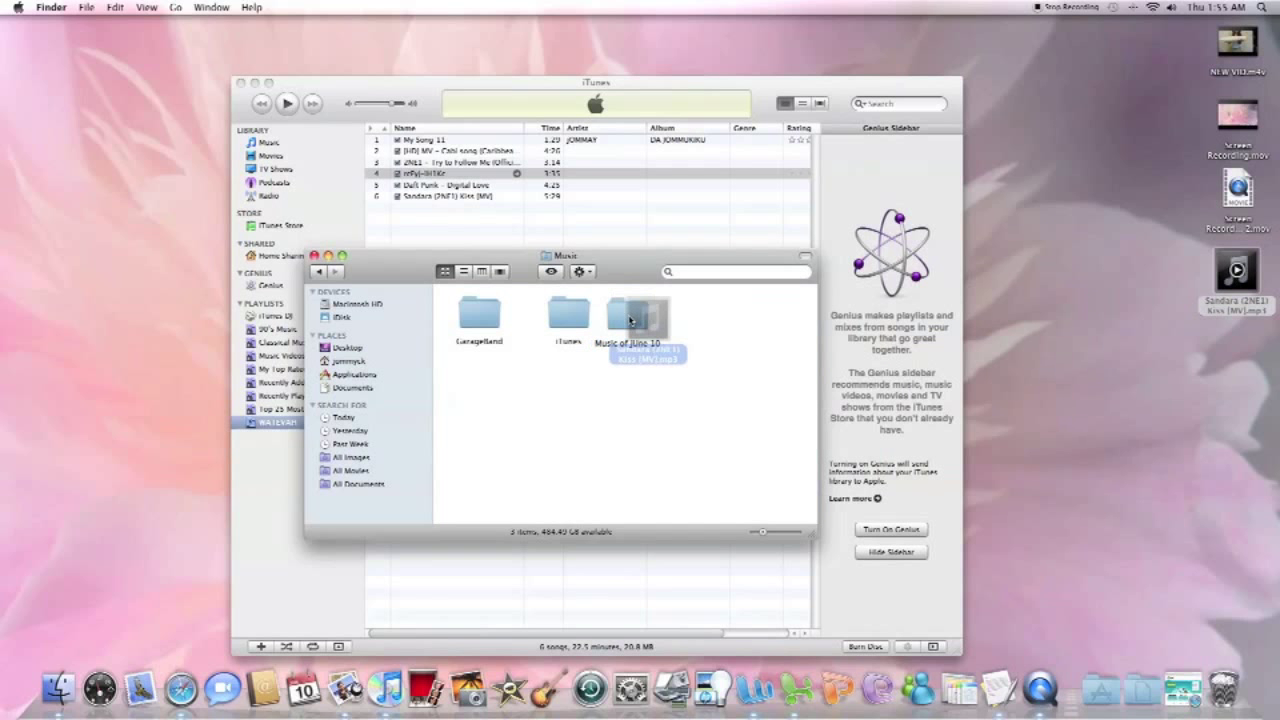
double_click(628, 311)
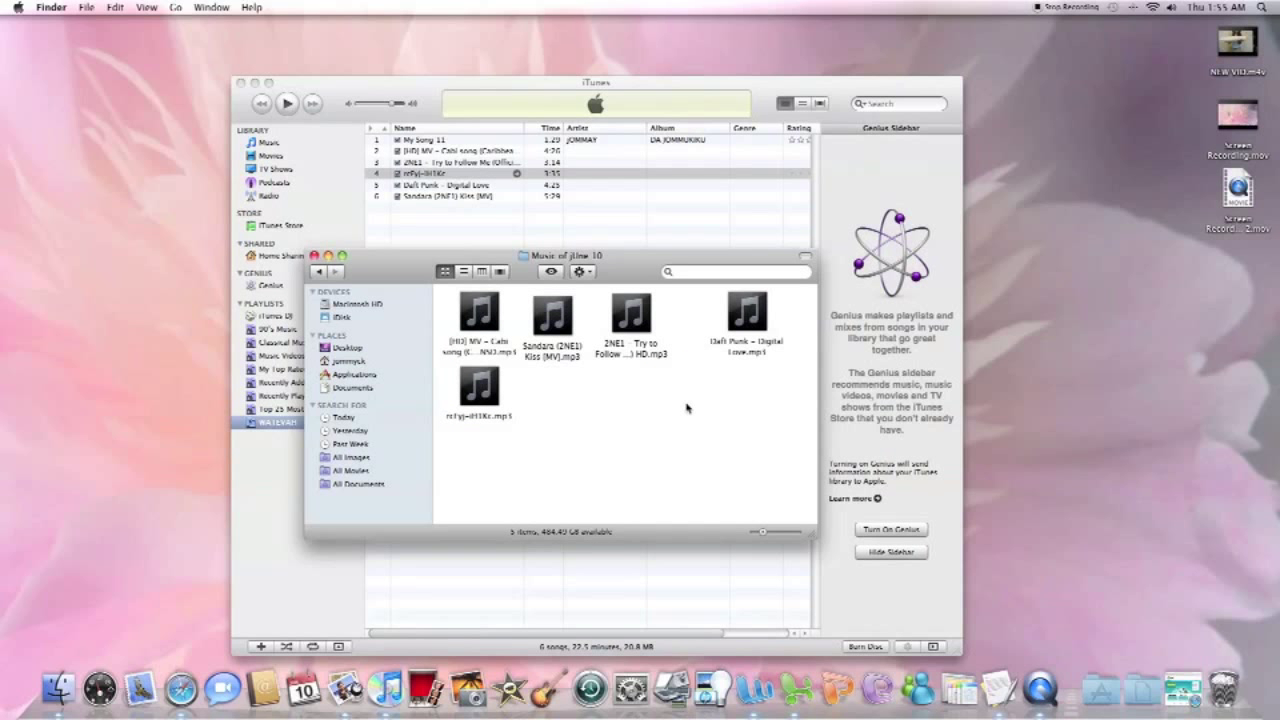
mouse_move(663, 382)
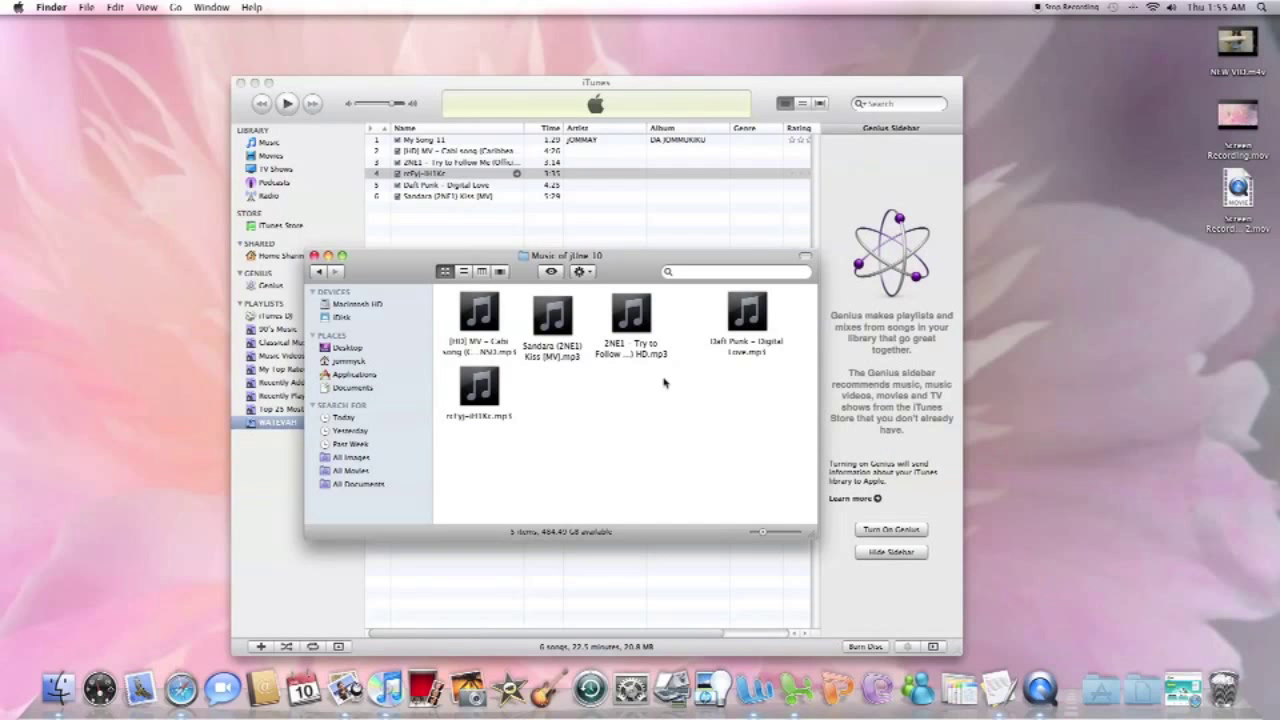
left_click_drag(596, 255, 670, 263)
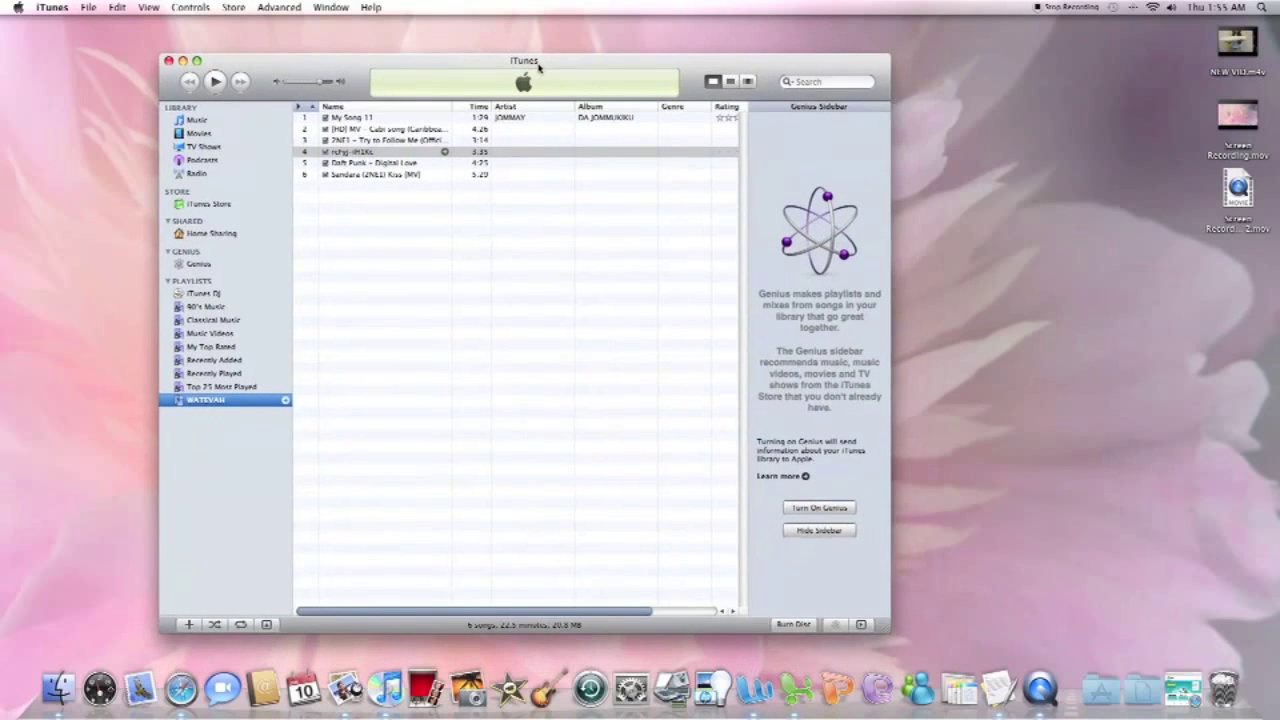
mouse_move(588, 687)
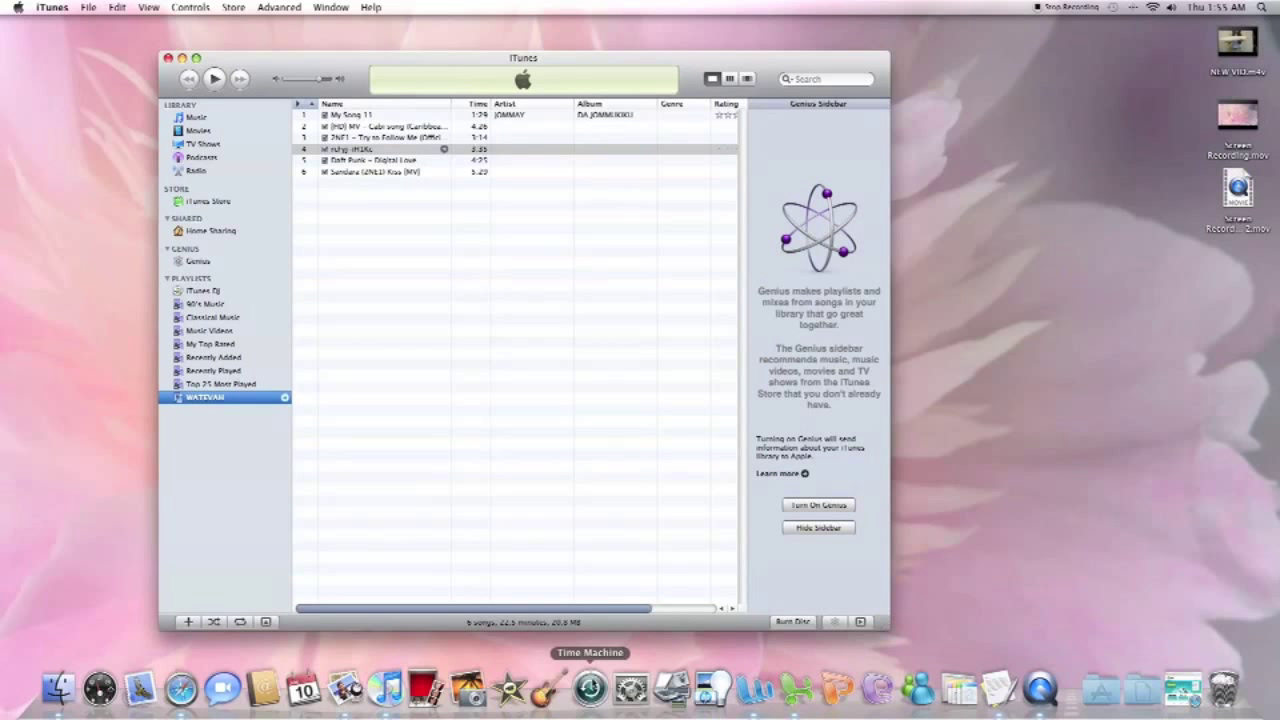
mouse_move(58, 690)
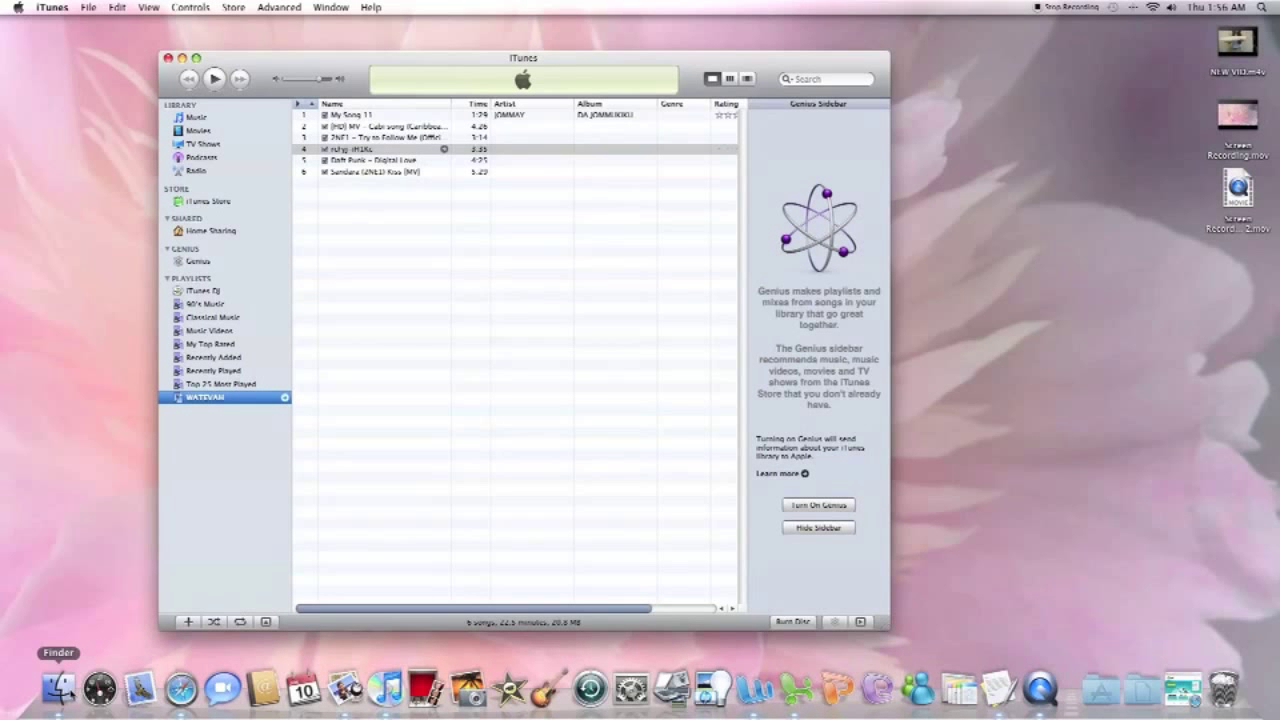